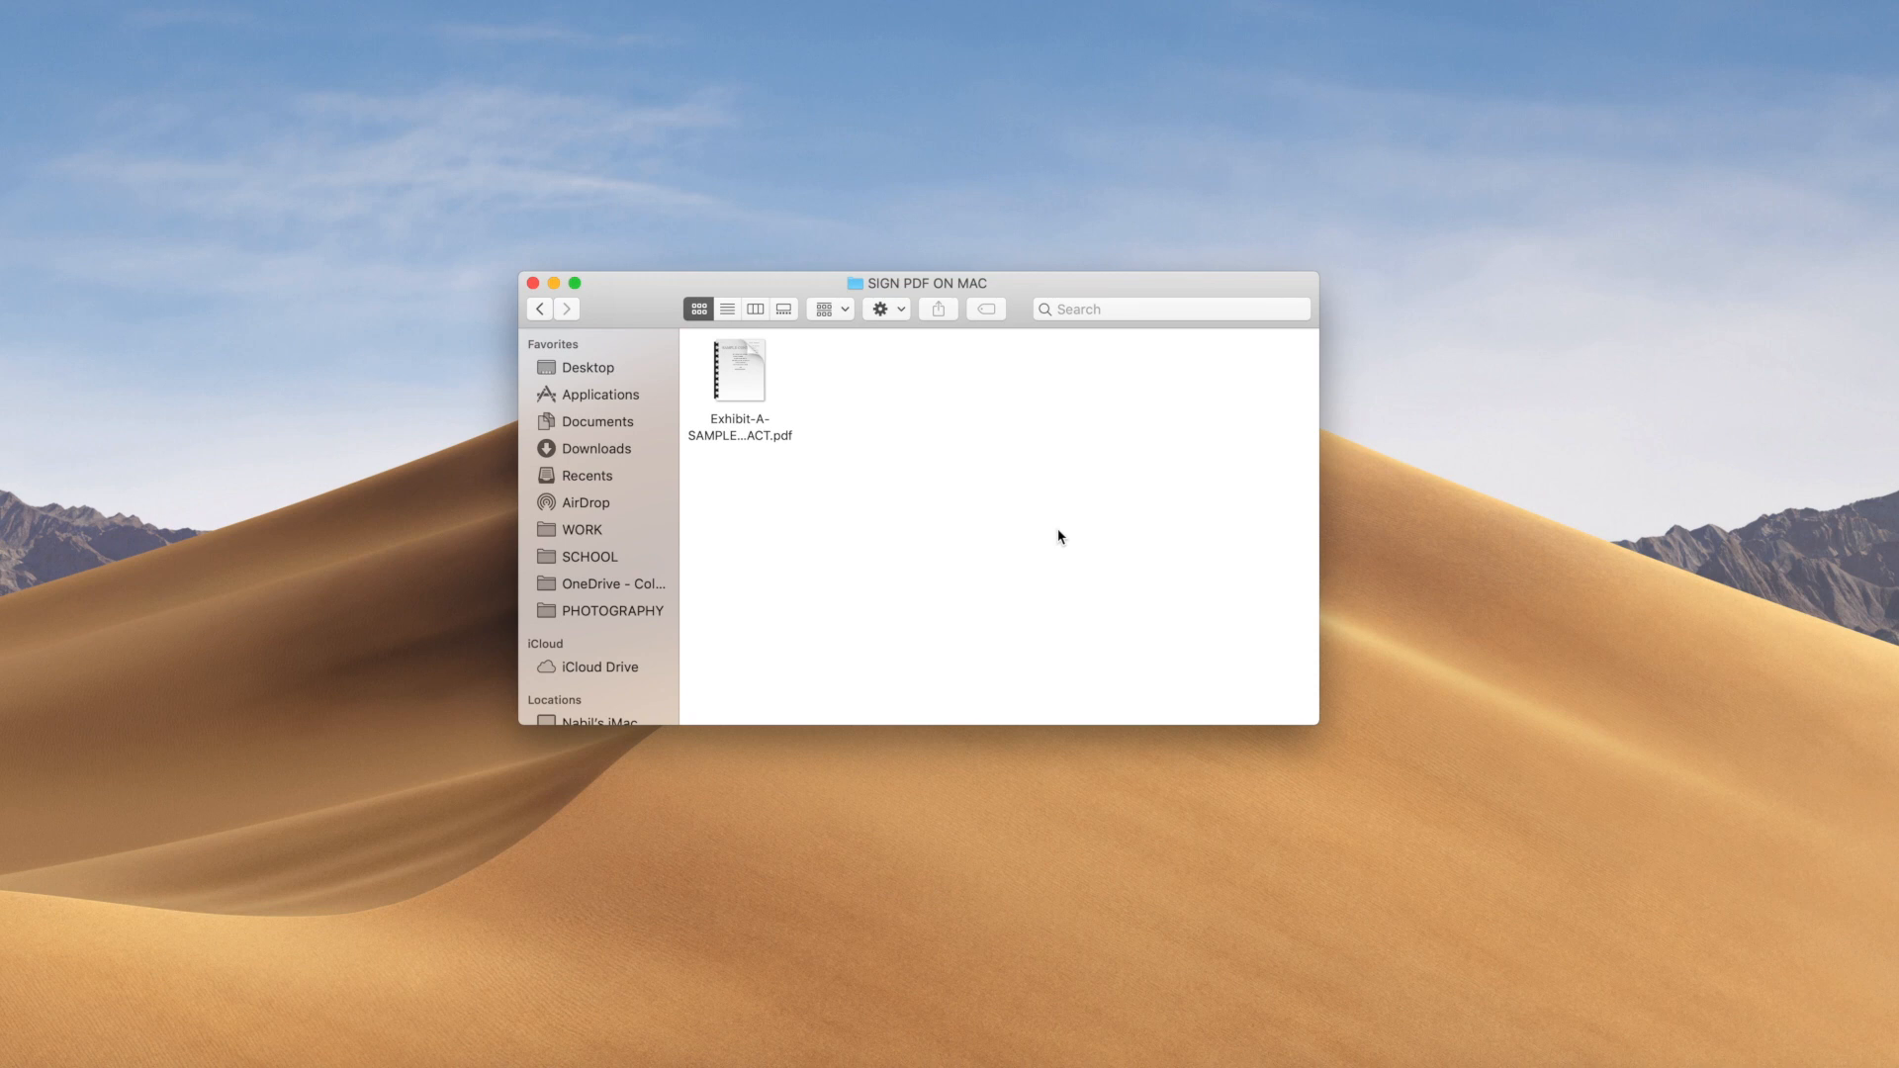
pyautogui.moveTo(1077, 546)
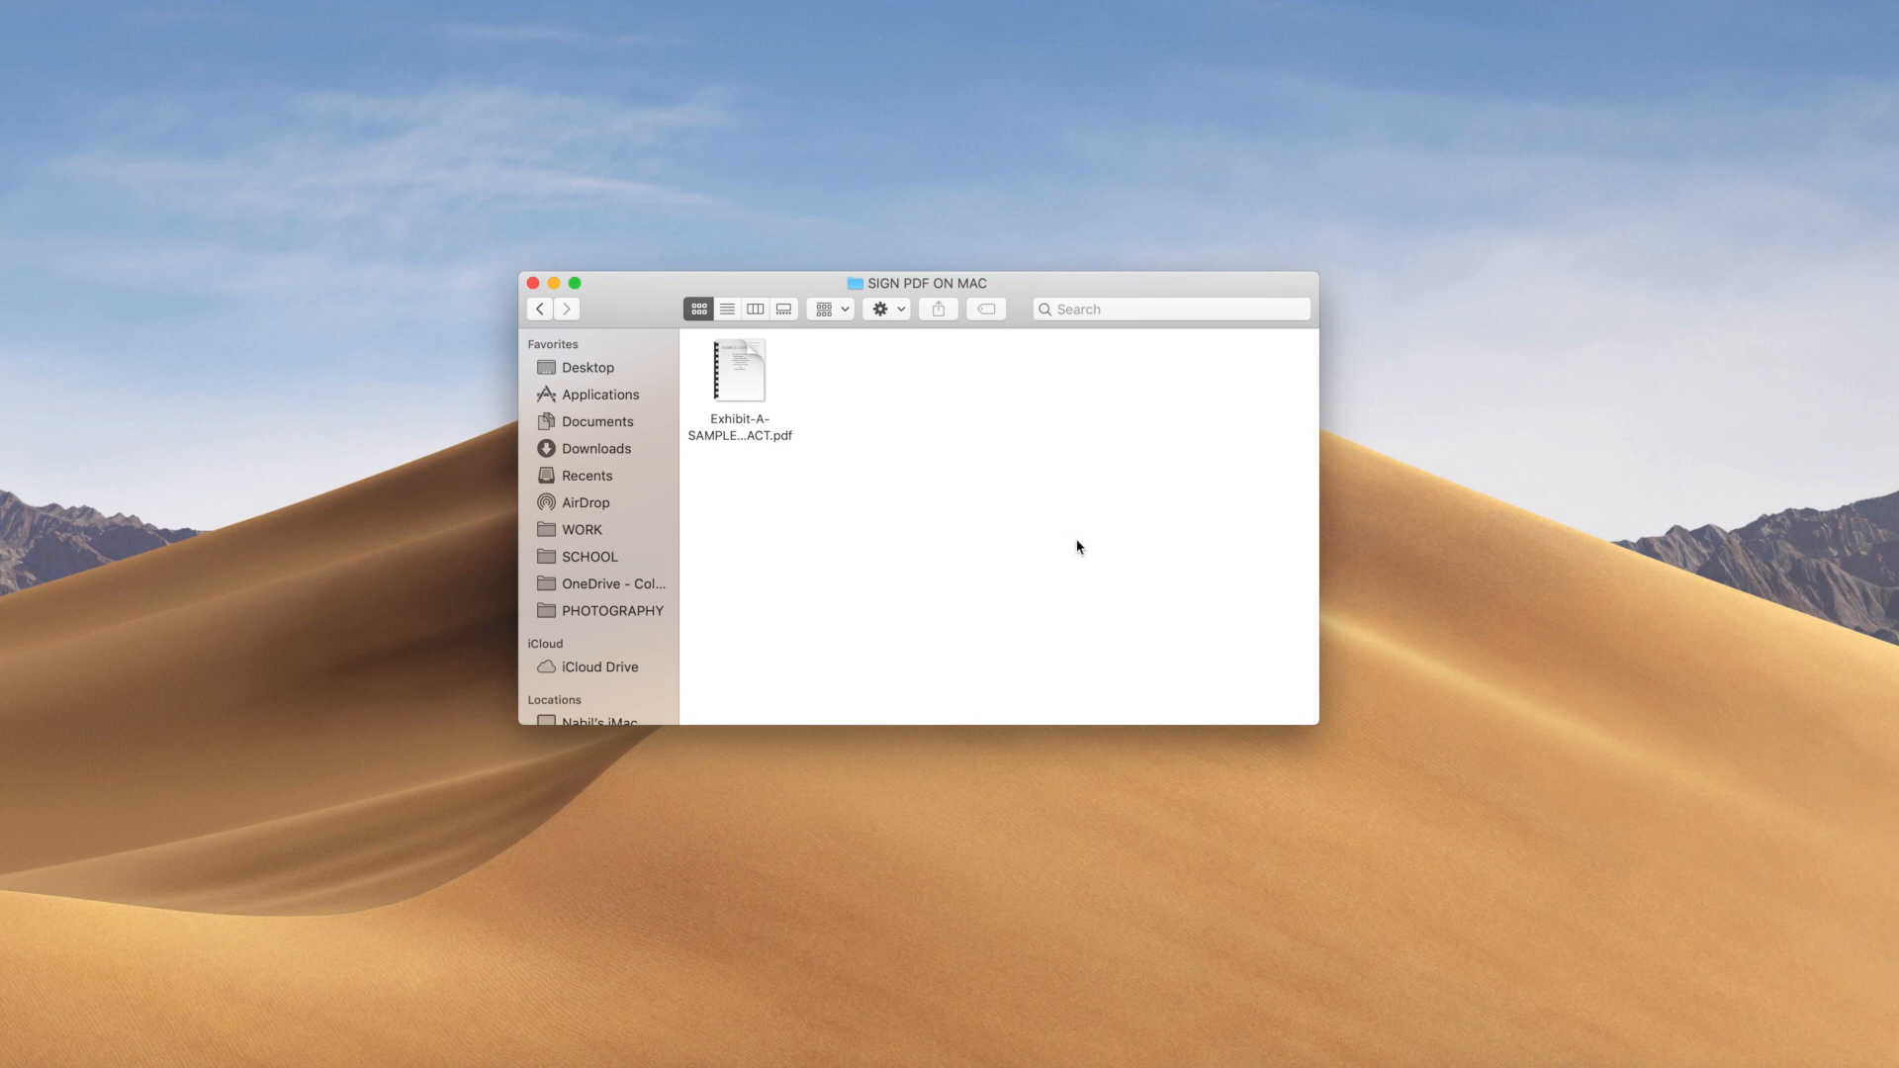
# Step: Select Exhibit-A-SAMPLE-CONTRACT.pdf in the SIGN PDF ON MAC folder
pyautogui.click(738, 371)
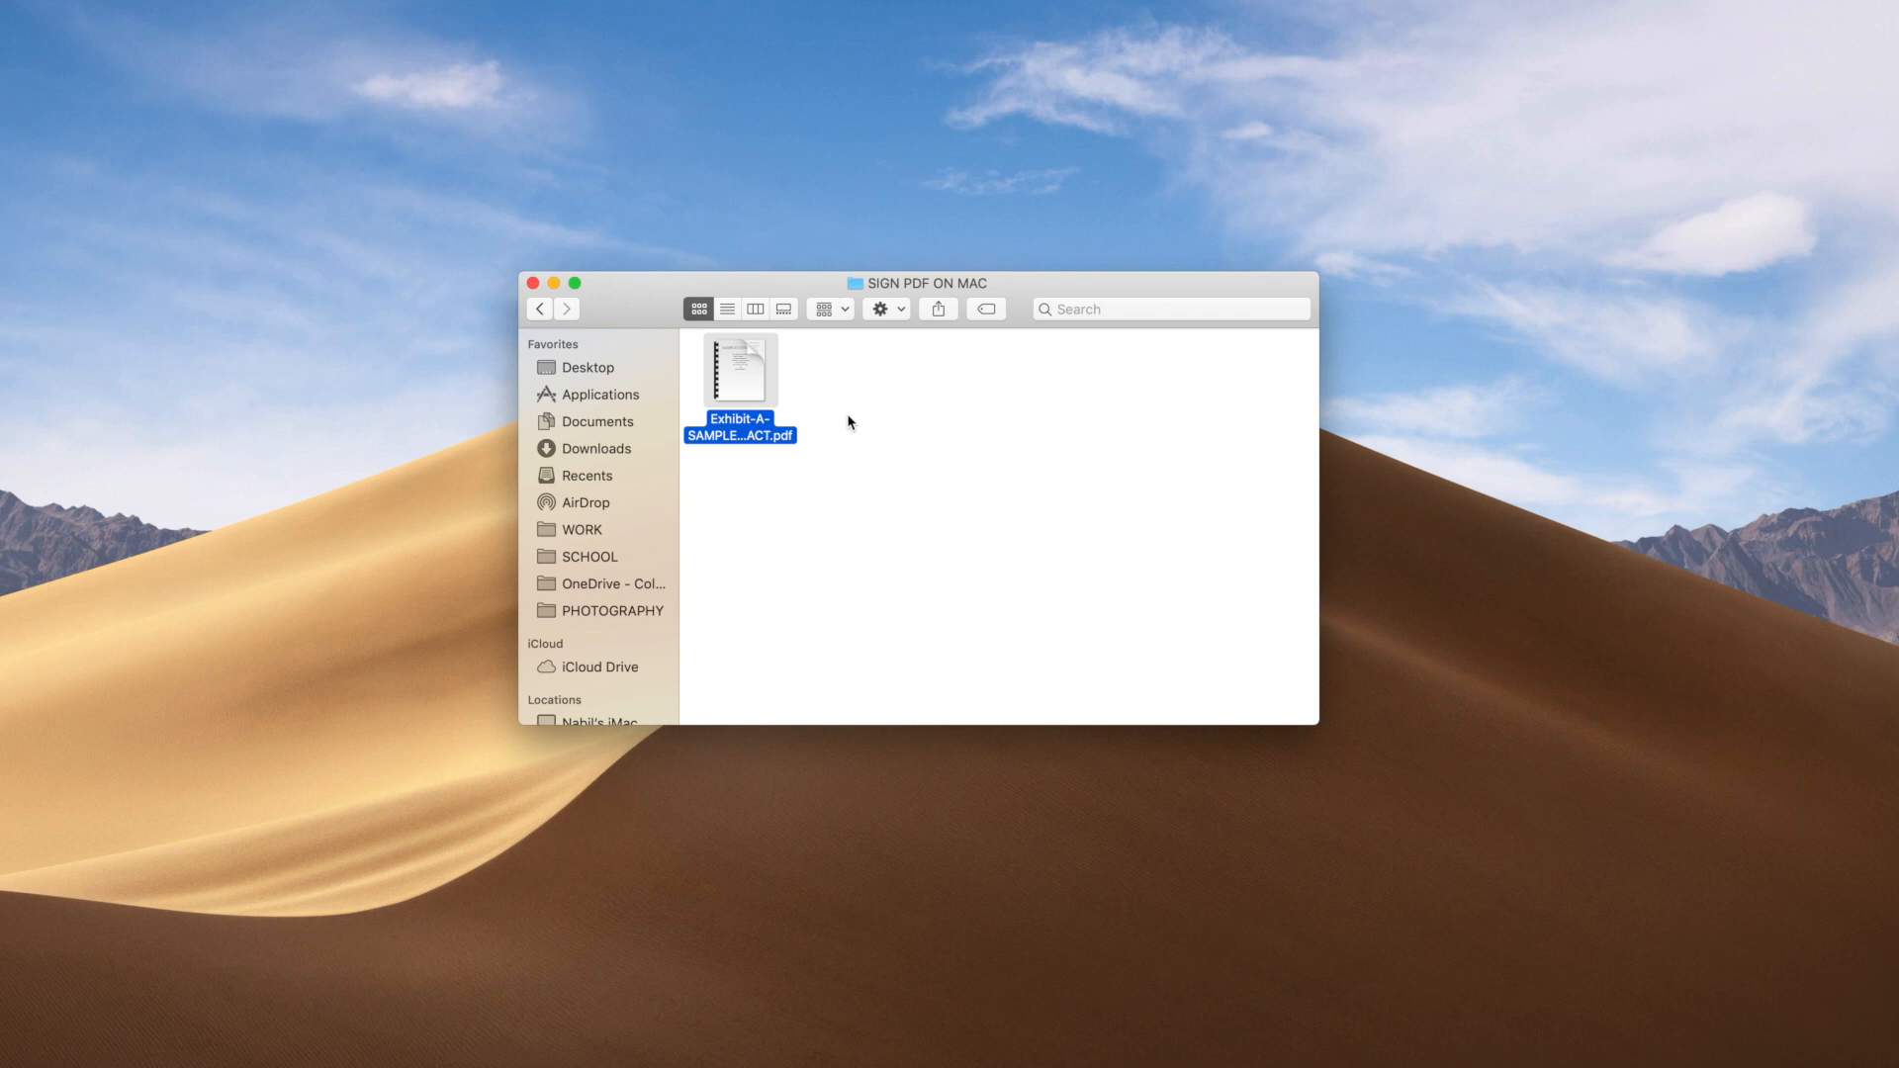
pyautogui.moveTo(841, 426)
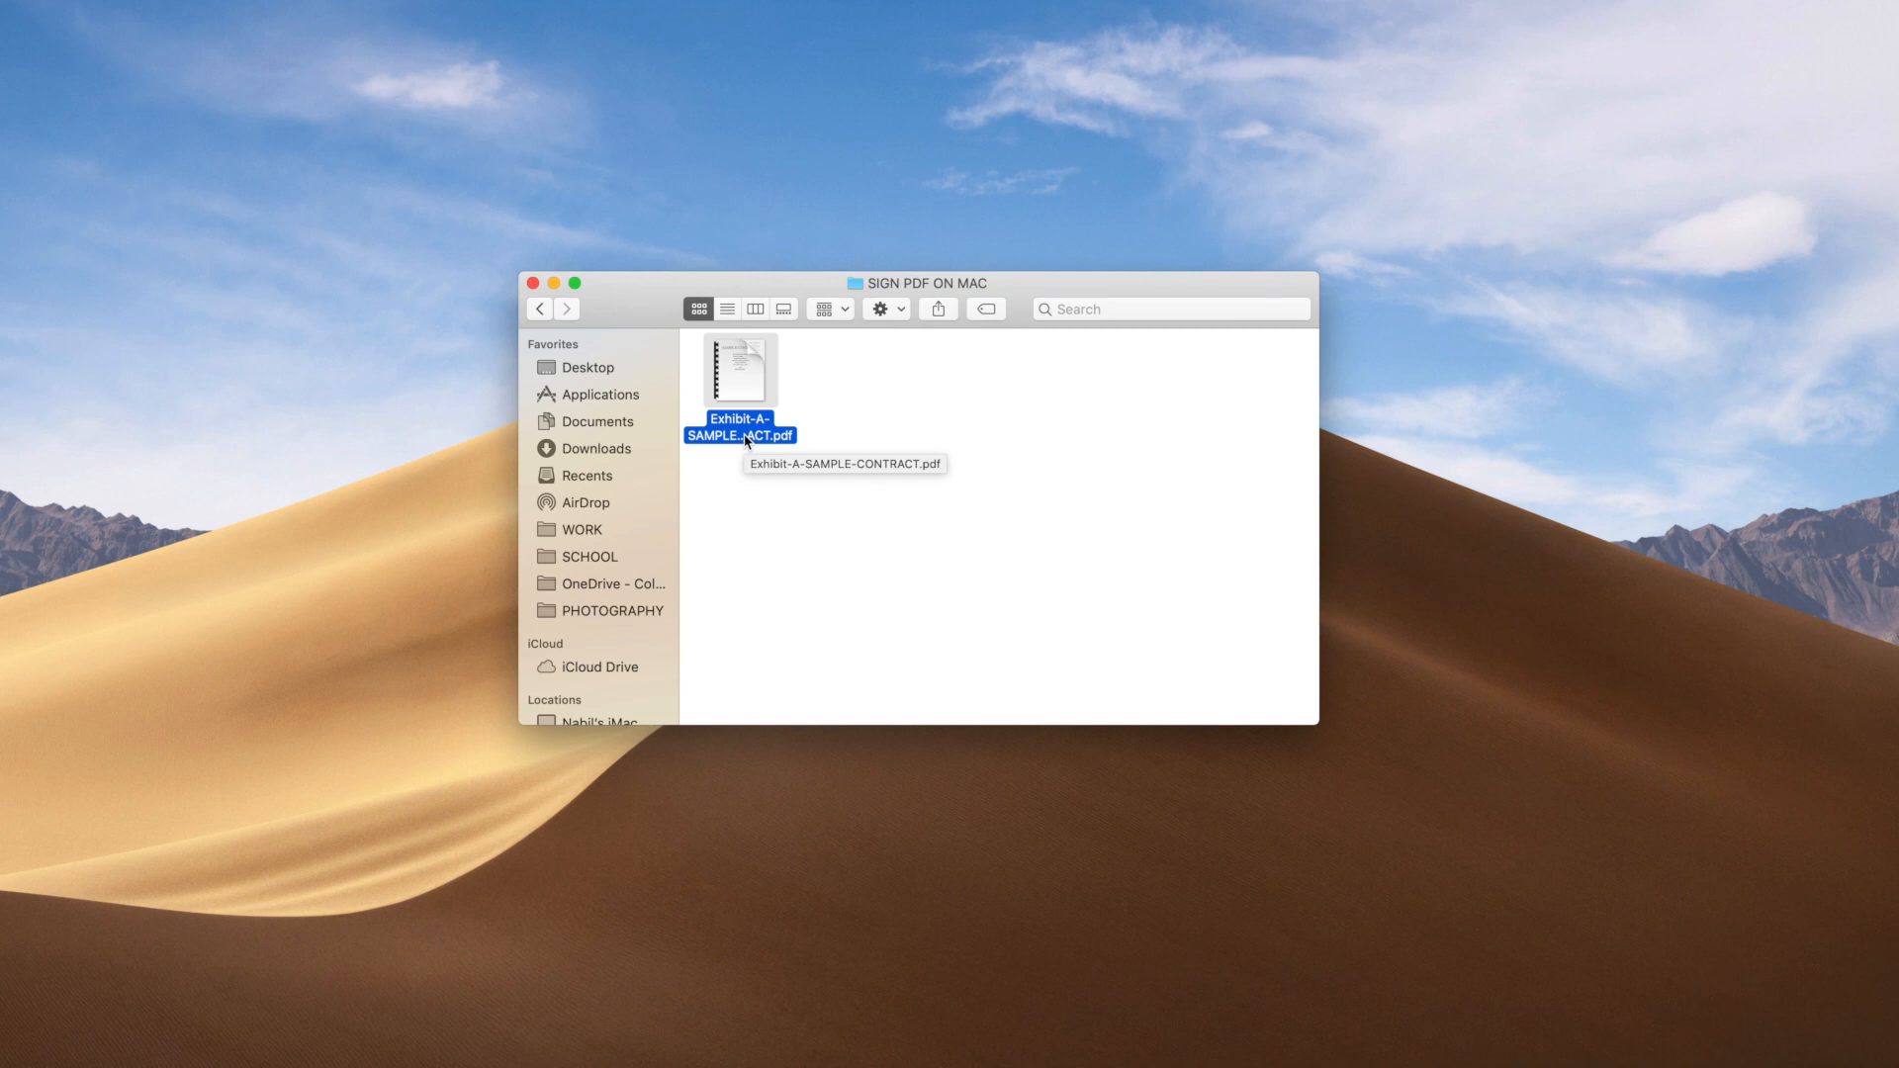
# Step: Open Exhibit-A-SAMPLE-CONTRACT.pdf with Preview and turn on the Markup Toolbar from View
pyautogui.rightClick(741, 436)
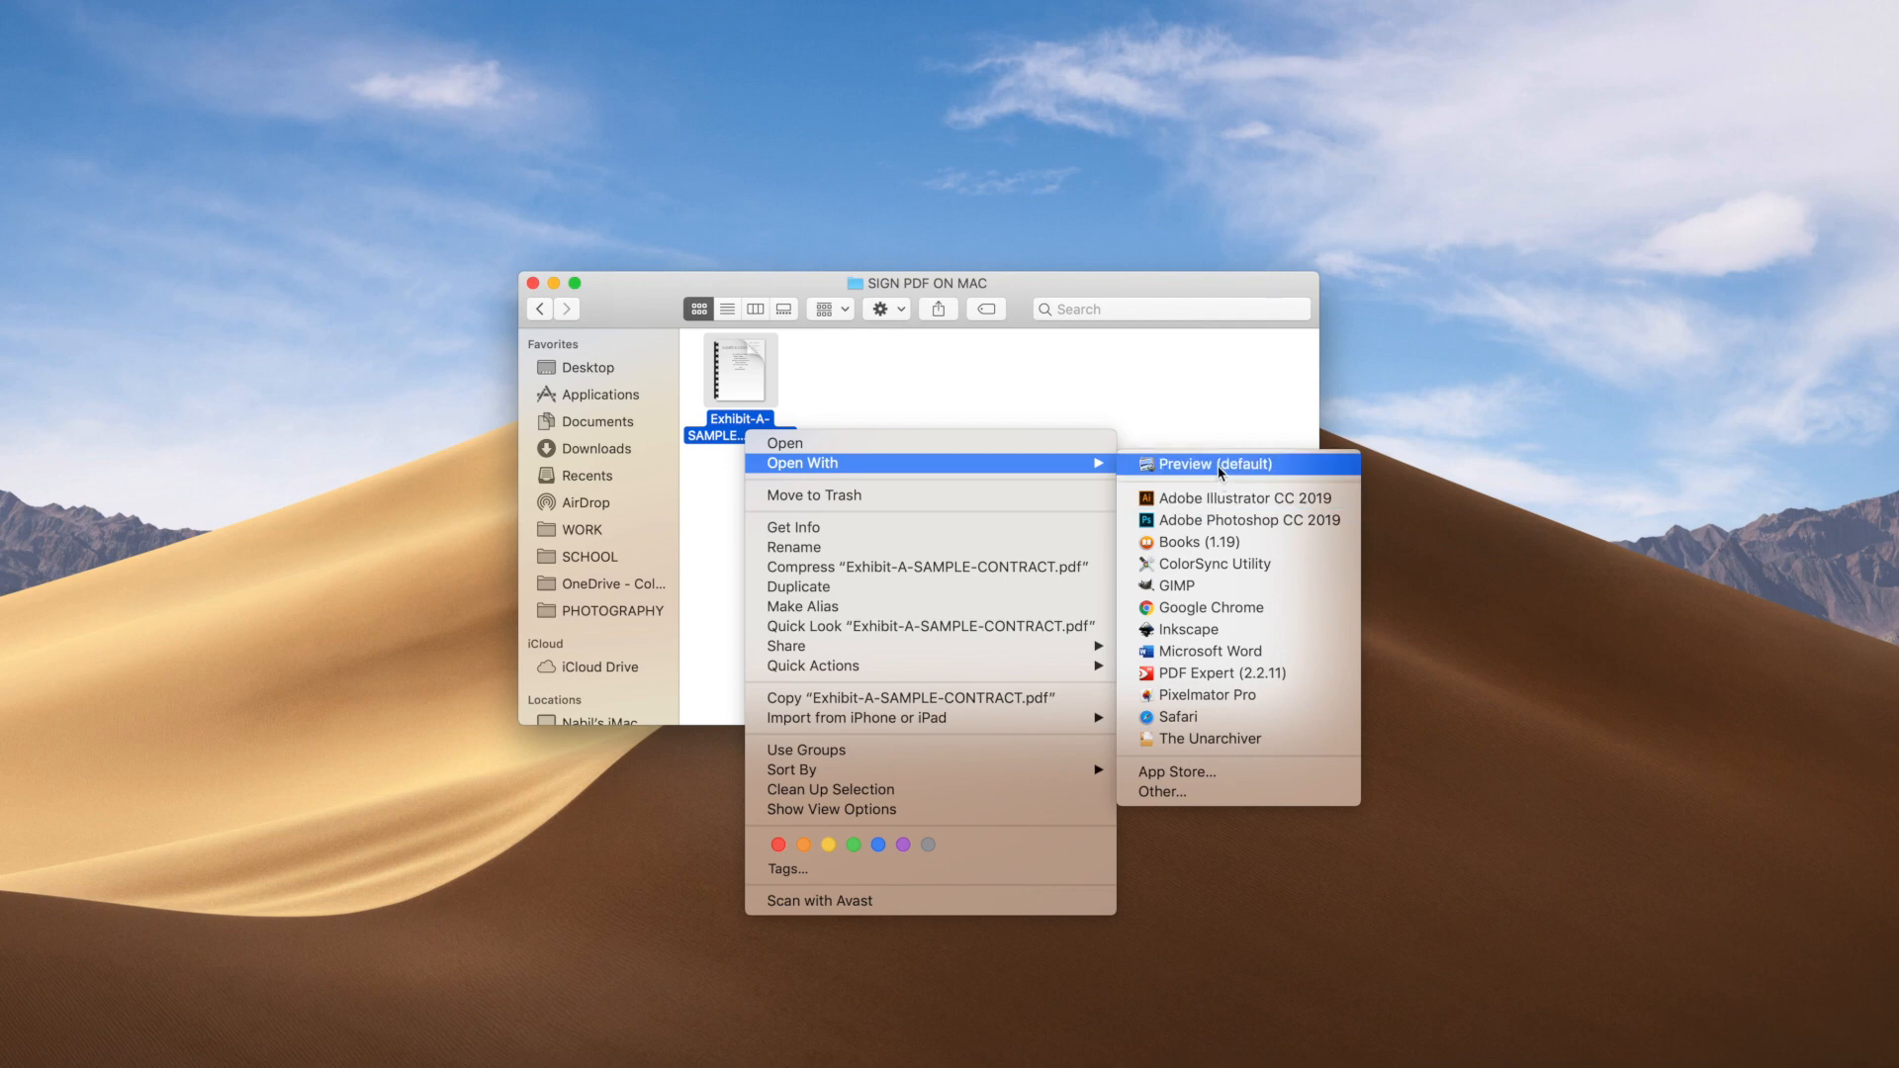
pyautogui.click(1212, 464)
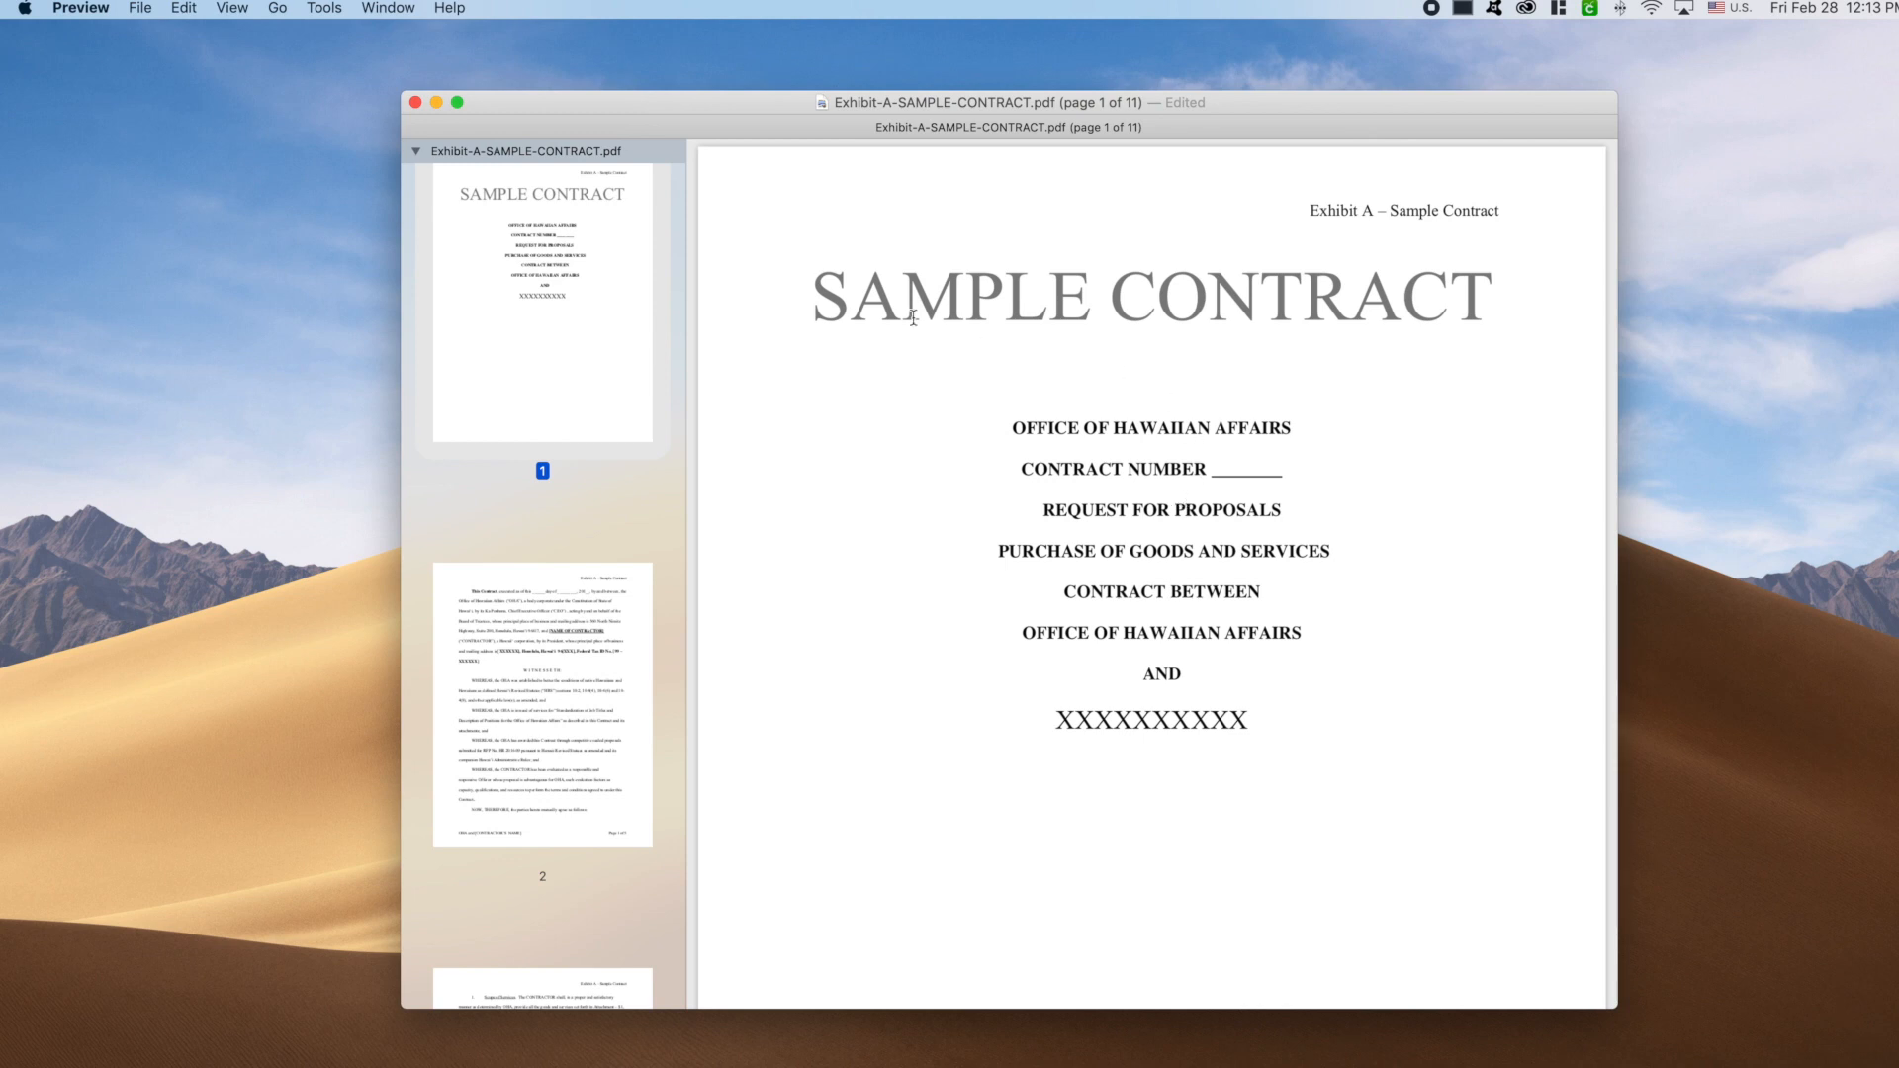
pyautogui.click(231, 9)
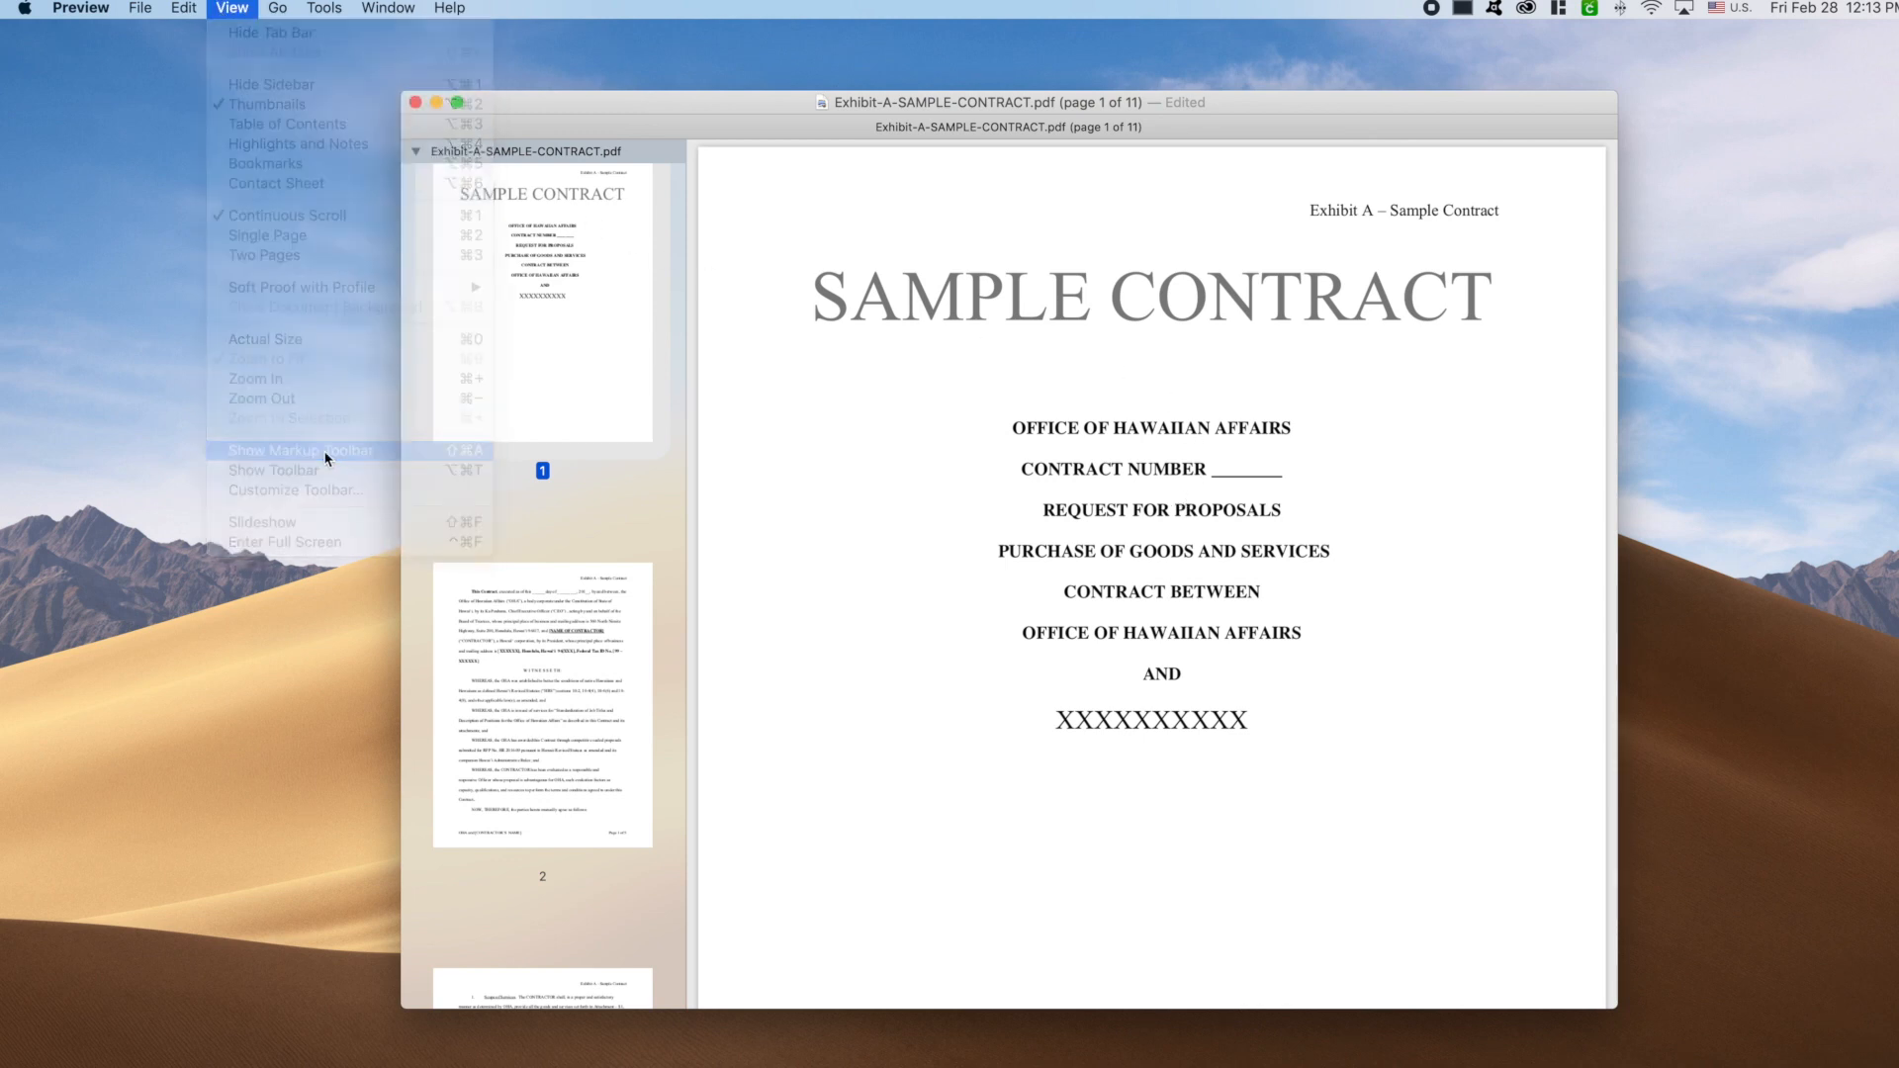
pyautogui.click(297, 449)
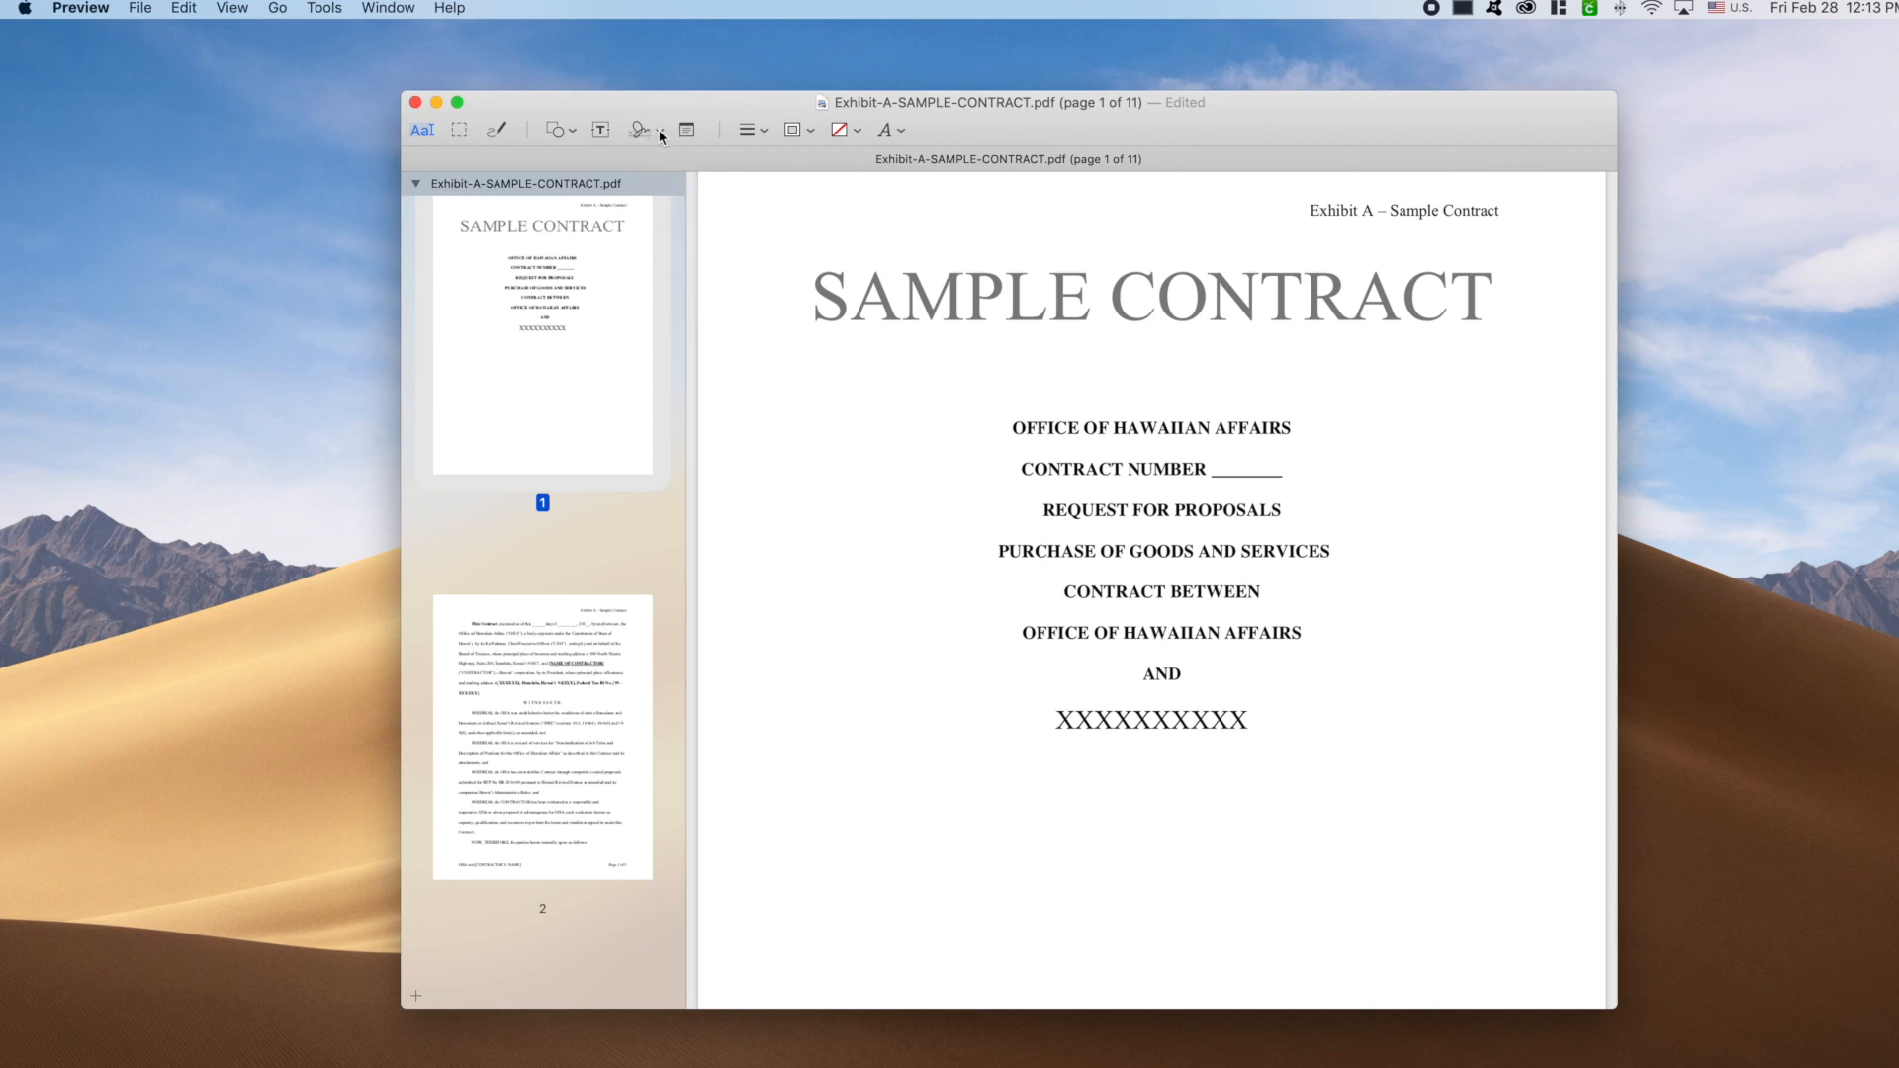
# Step: Start a new signature from the markup toolbar's Sign button, using camera capture
pyautogui.click(641, 130)
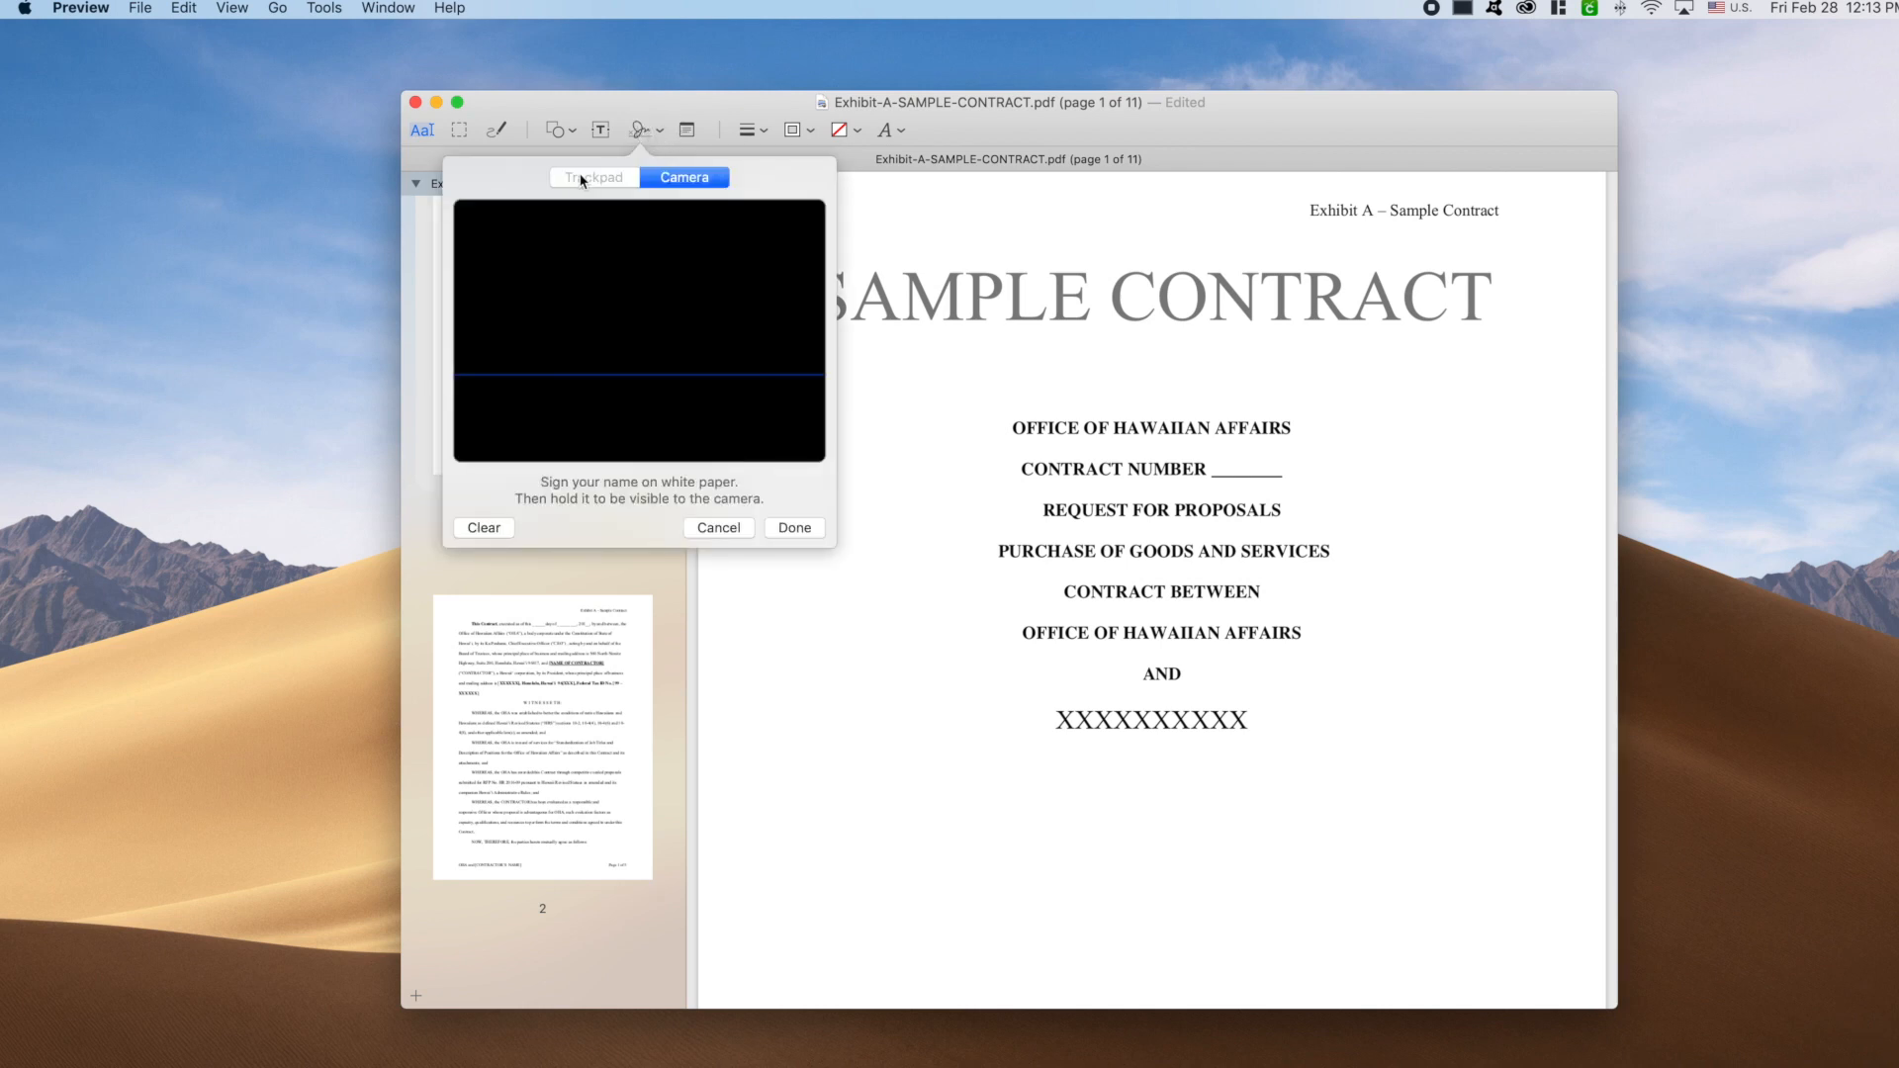
pyautogui.moveTo(614, 183)
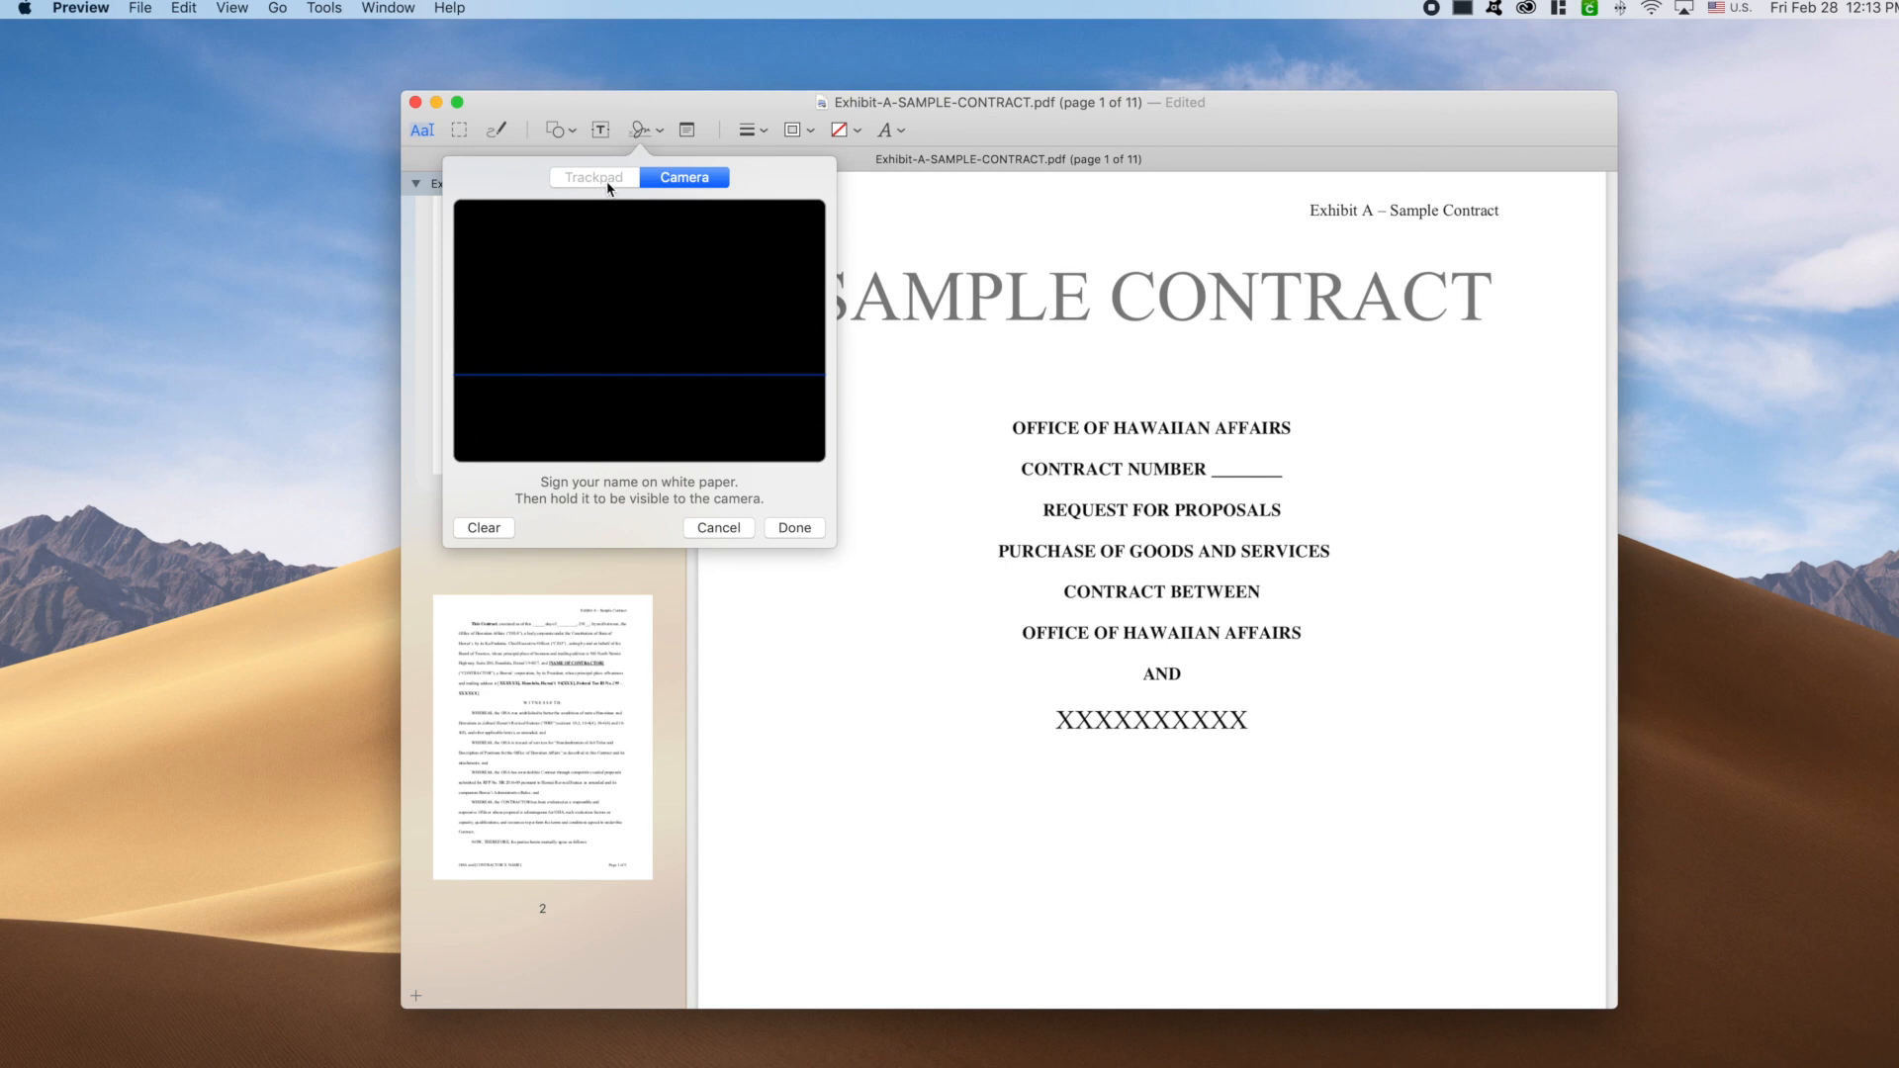
pyautogui.moveTo(683, 187)
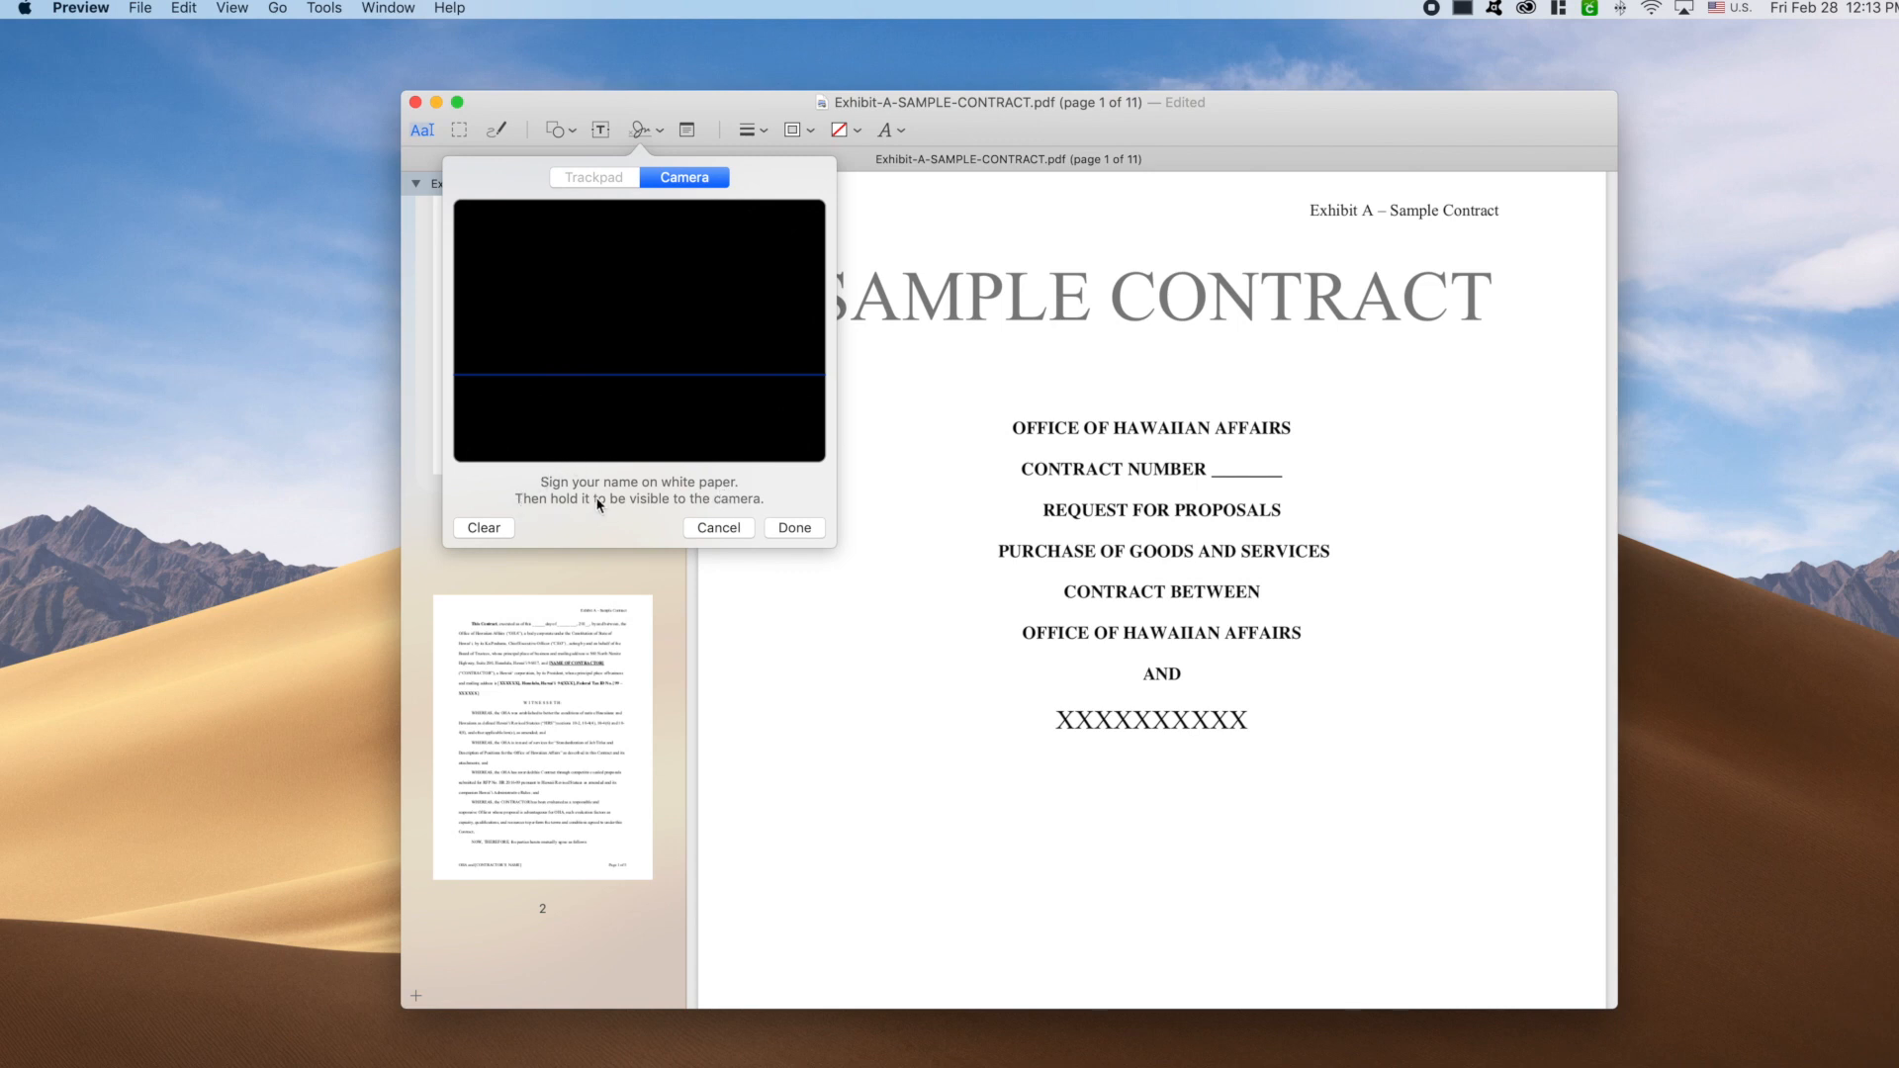
pyautogui.moveTo(724, 507)
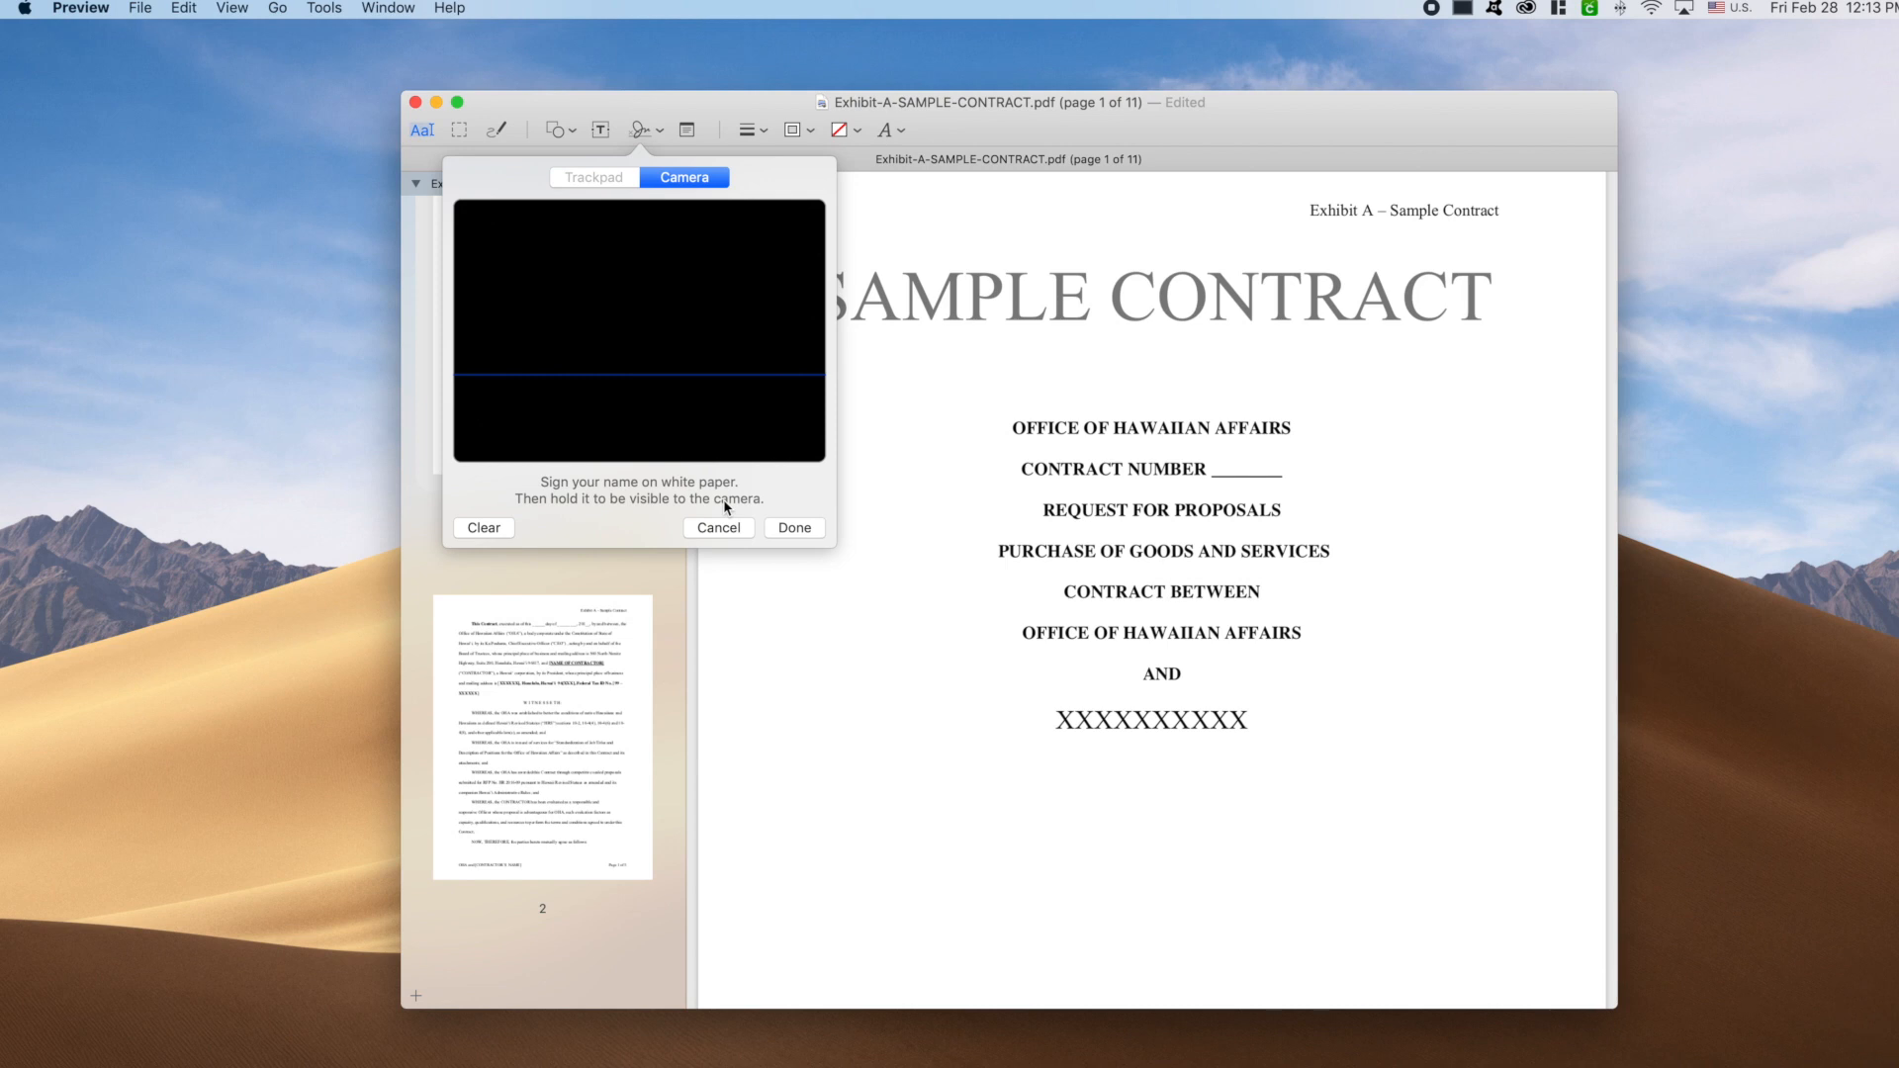
# Step: Cancel signature capture and scroll the contract down to the page 4 signature lines
pyautogui.click(717, 527)
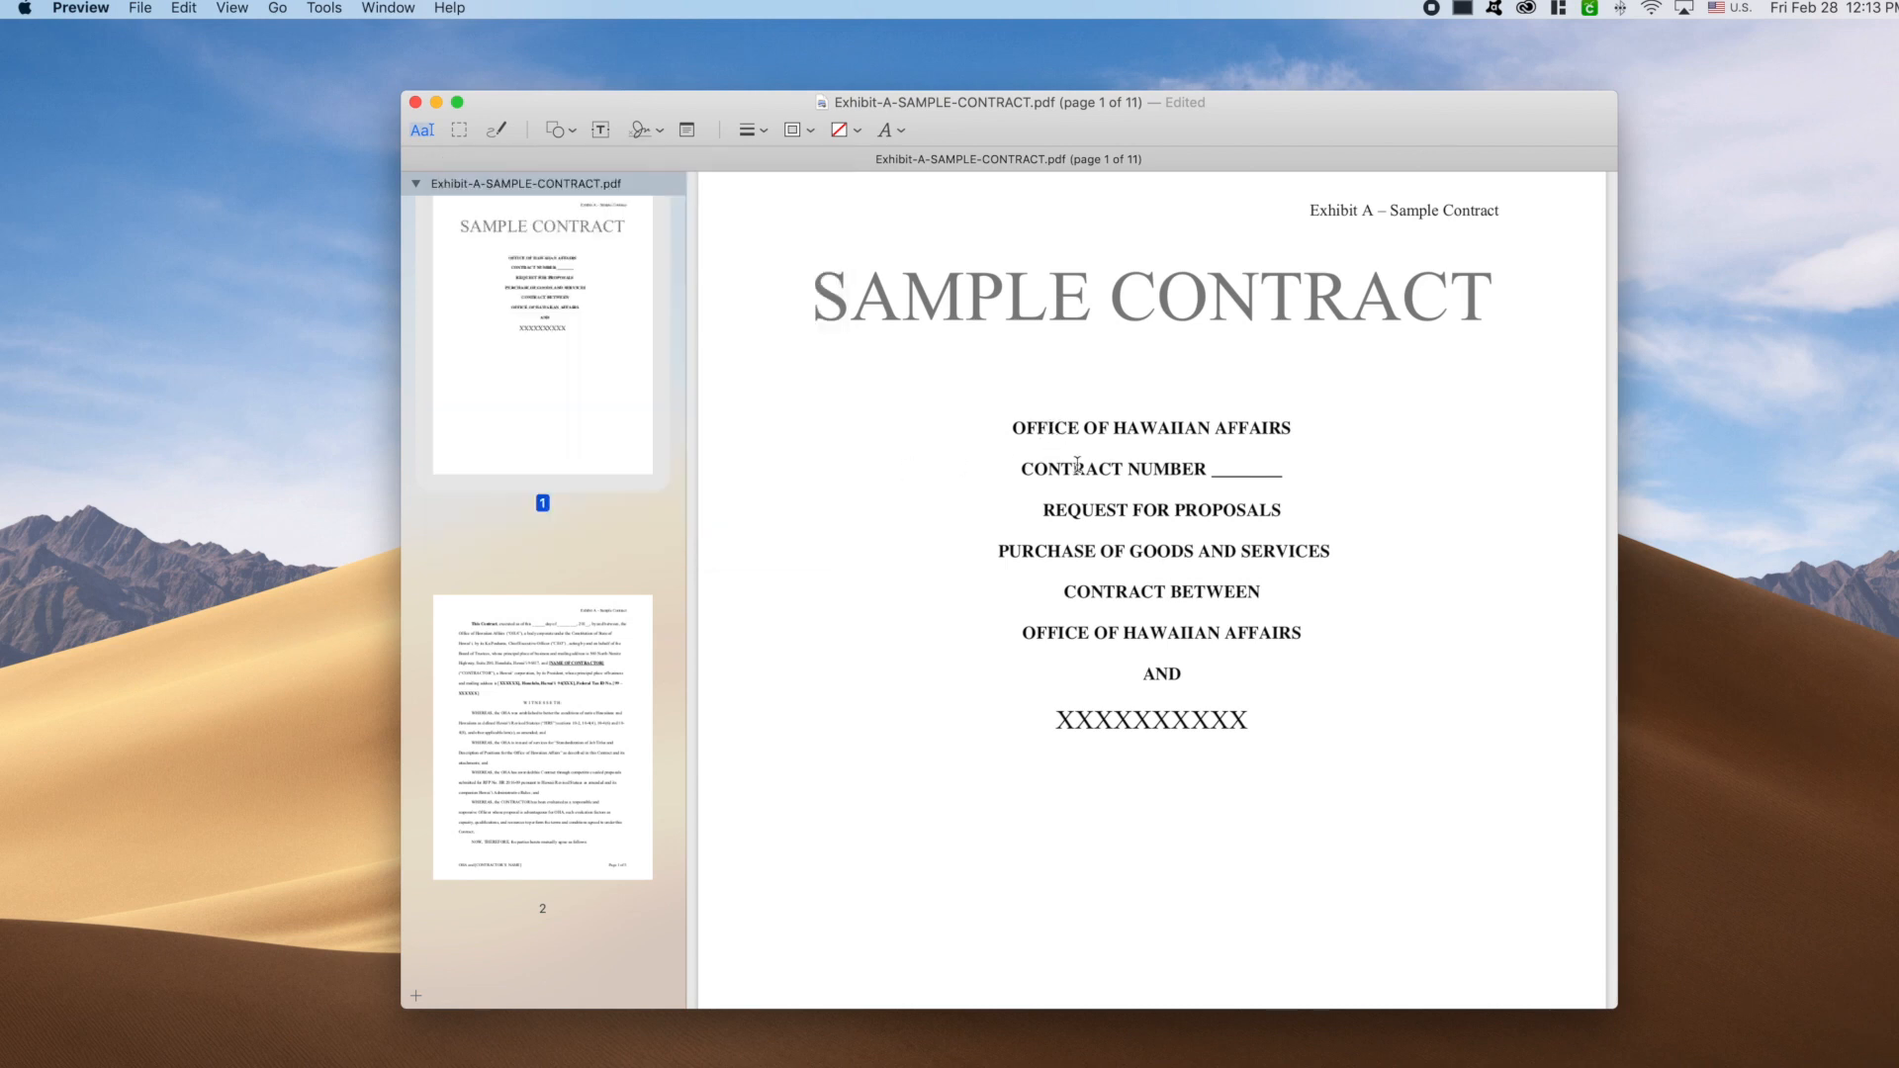
pyautogui.scroll(-3)
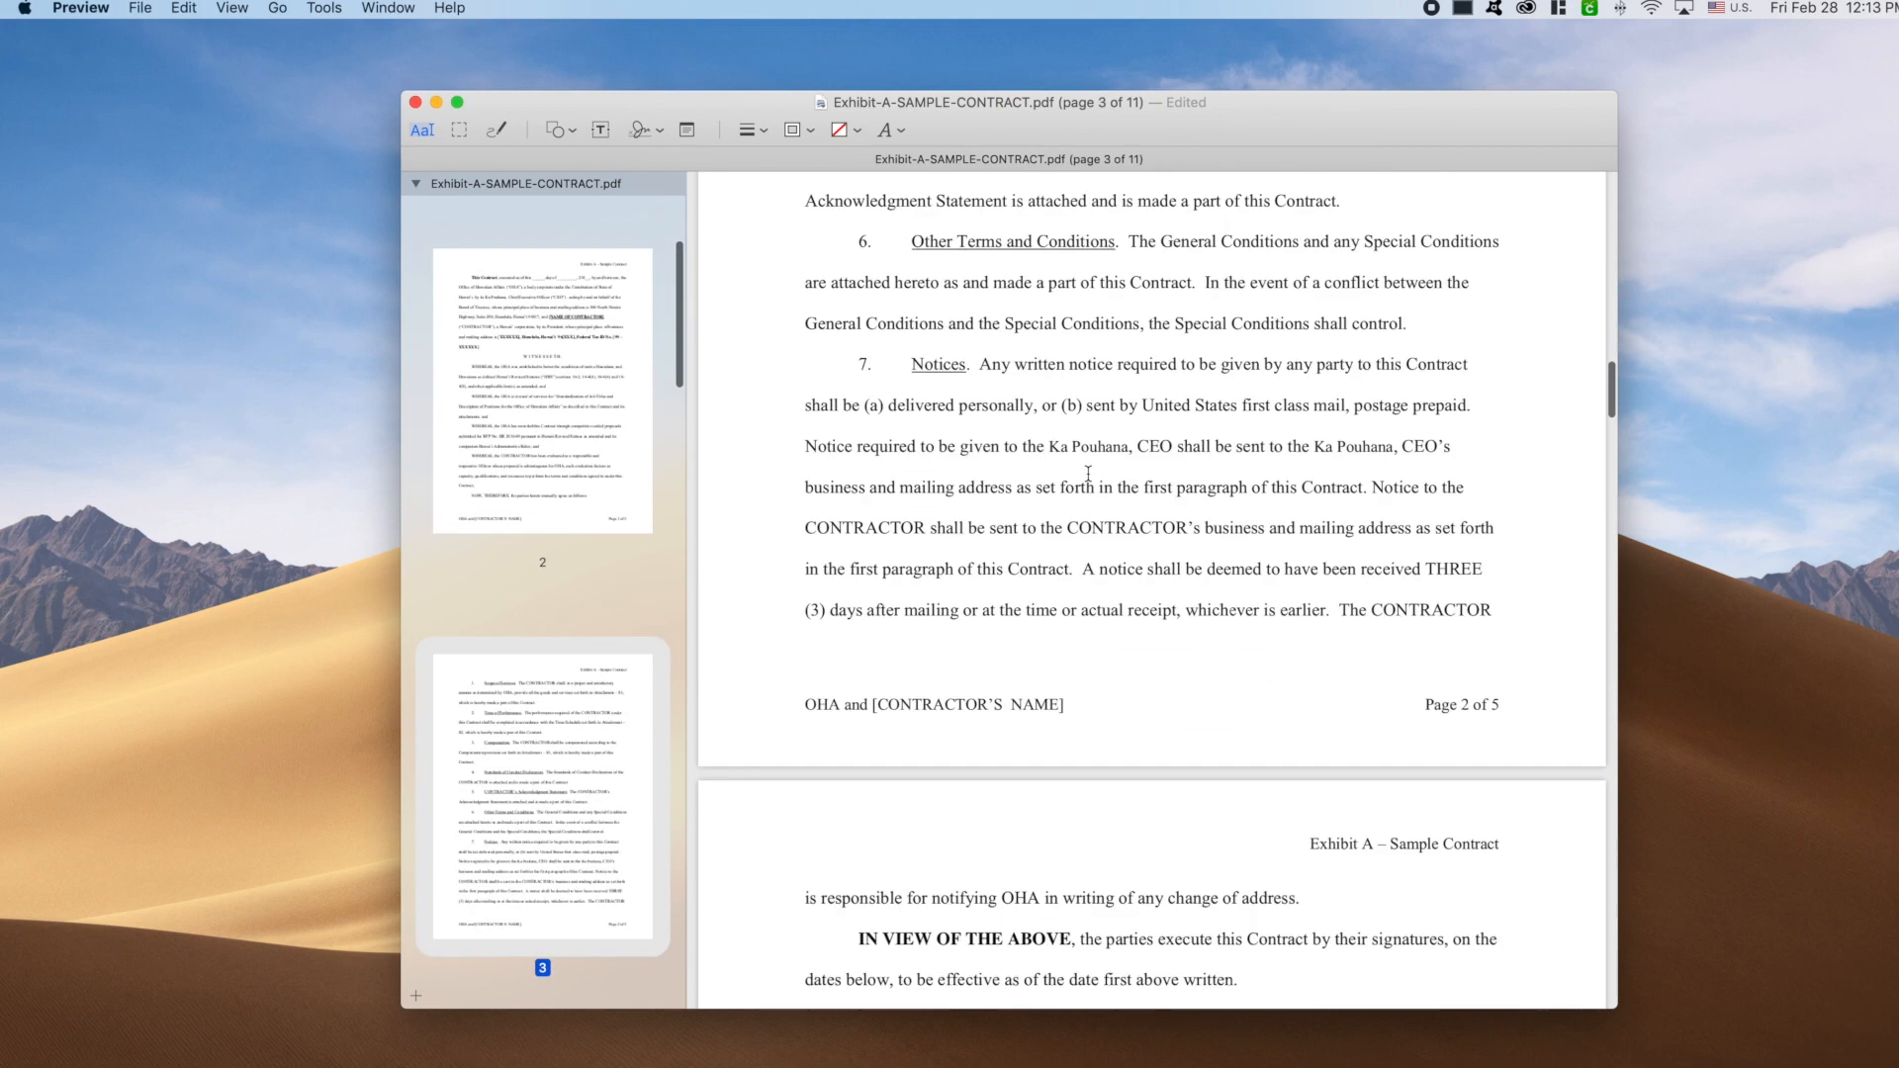
pyautogui.scroll(-3)
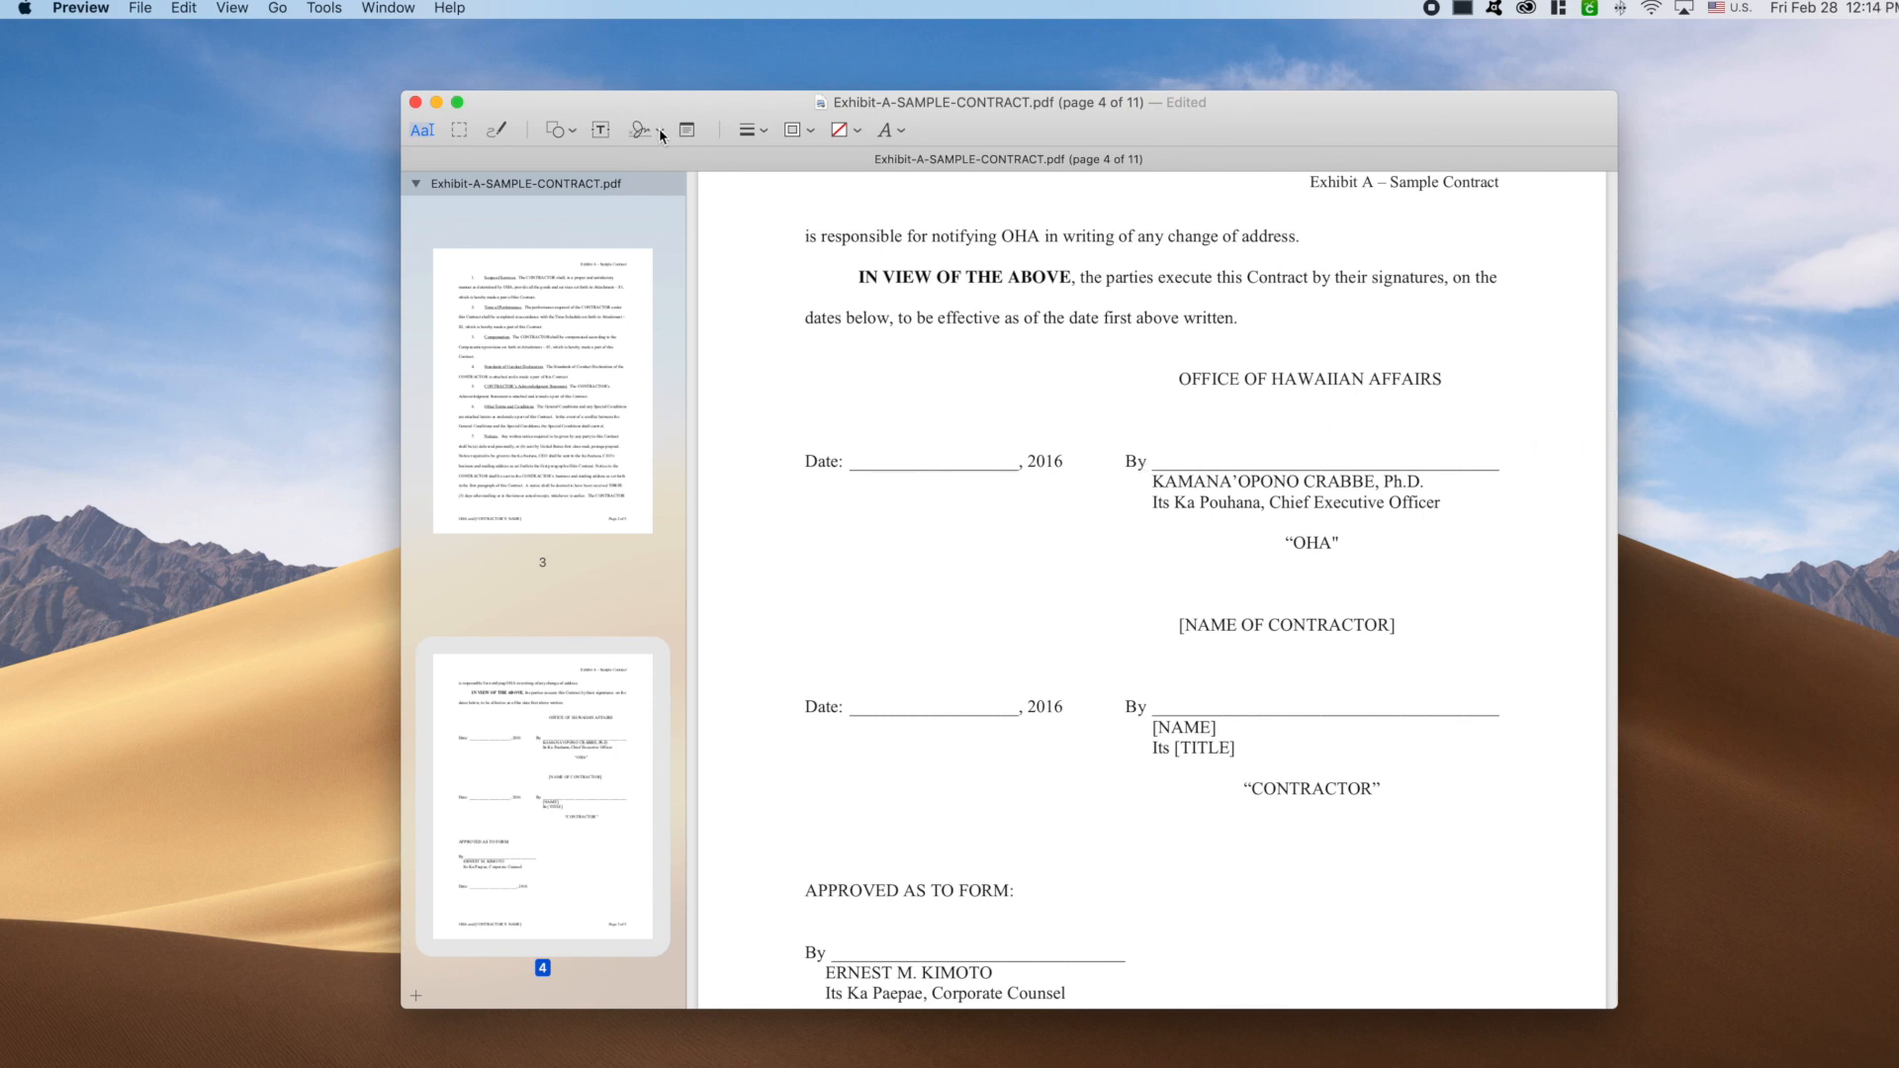
# Step: Capture the handwritten signature on paper with the camera and save it
pyautogui.click(638, 130)
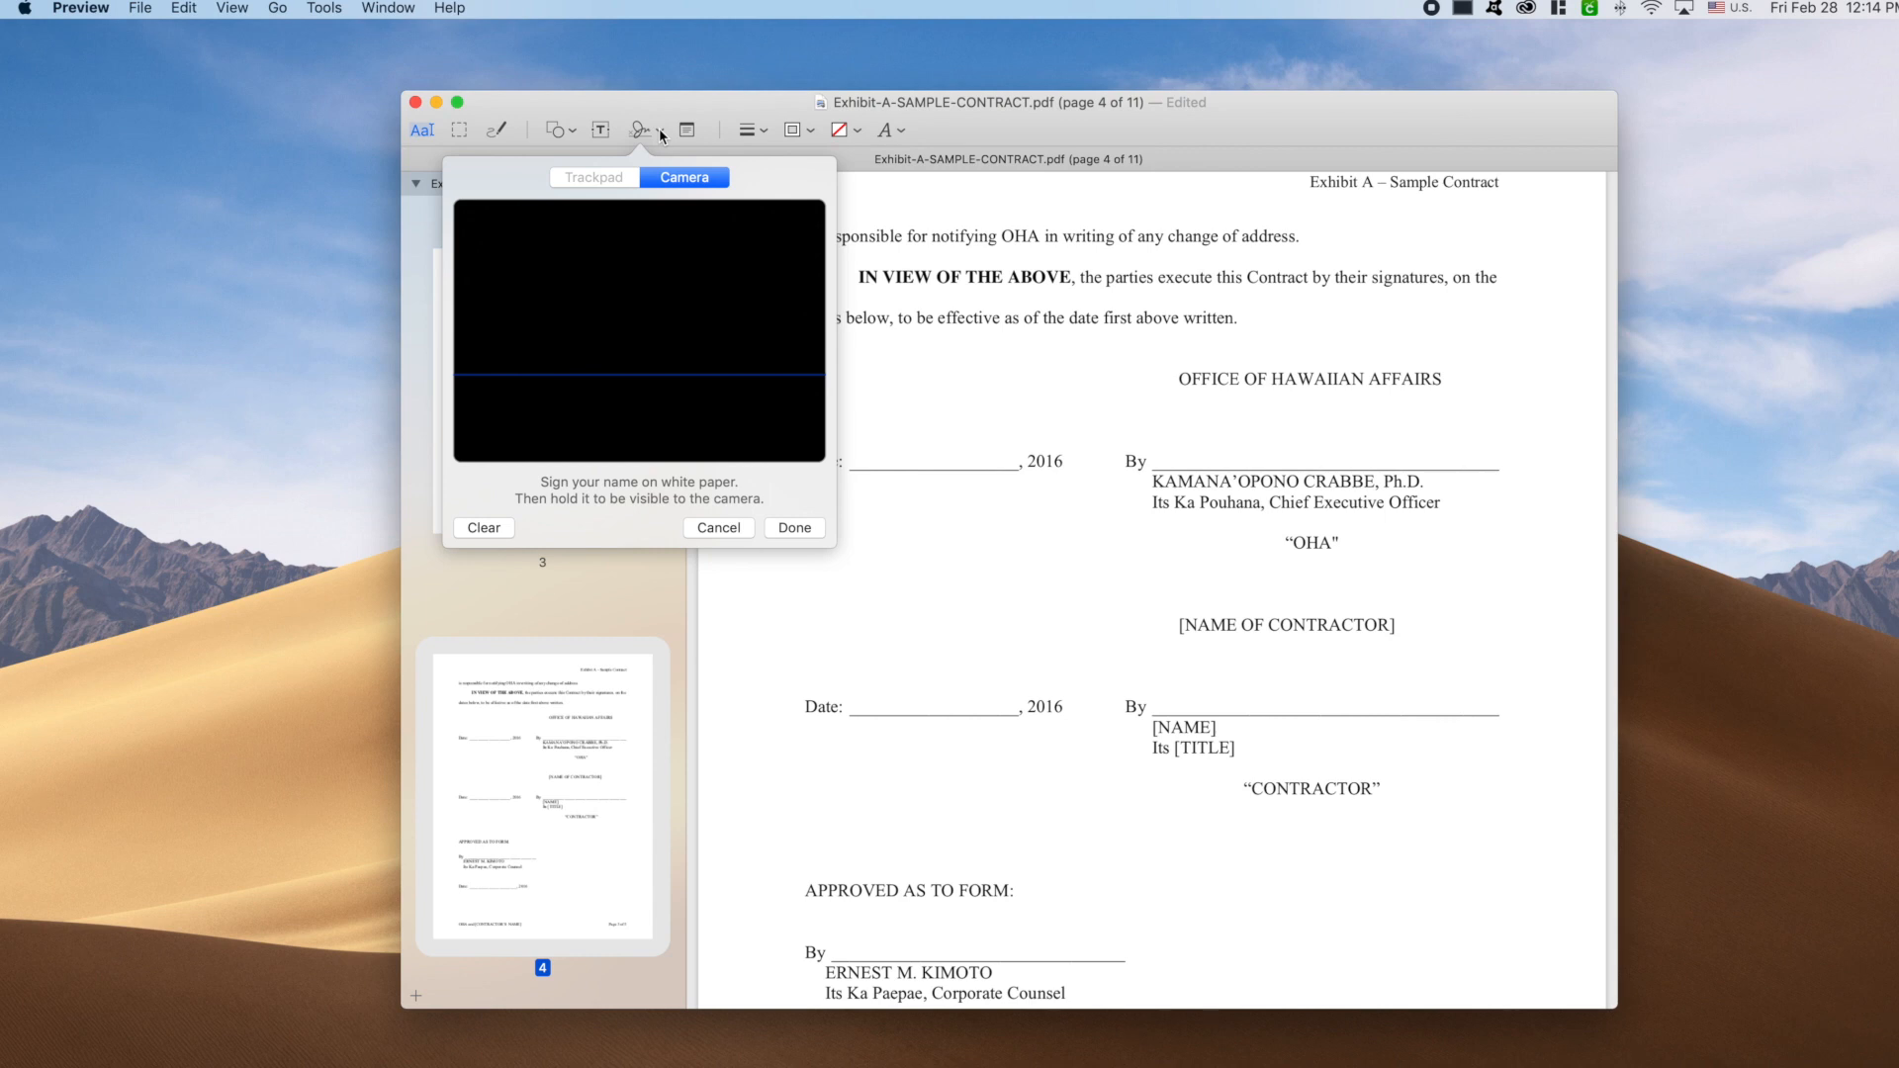
pyautogui.moveTo(691, 348)
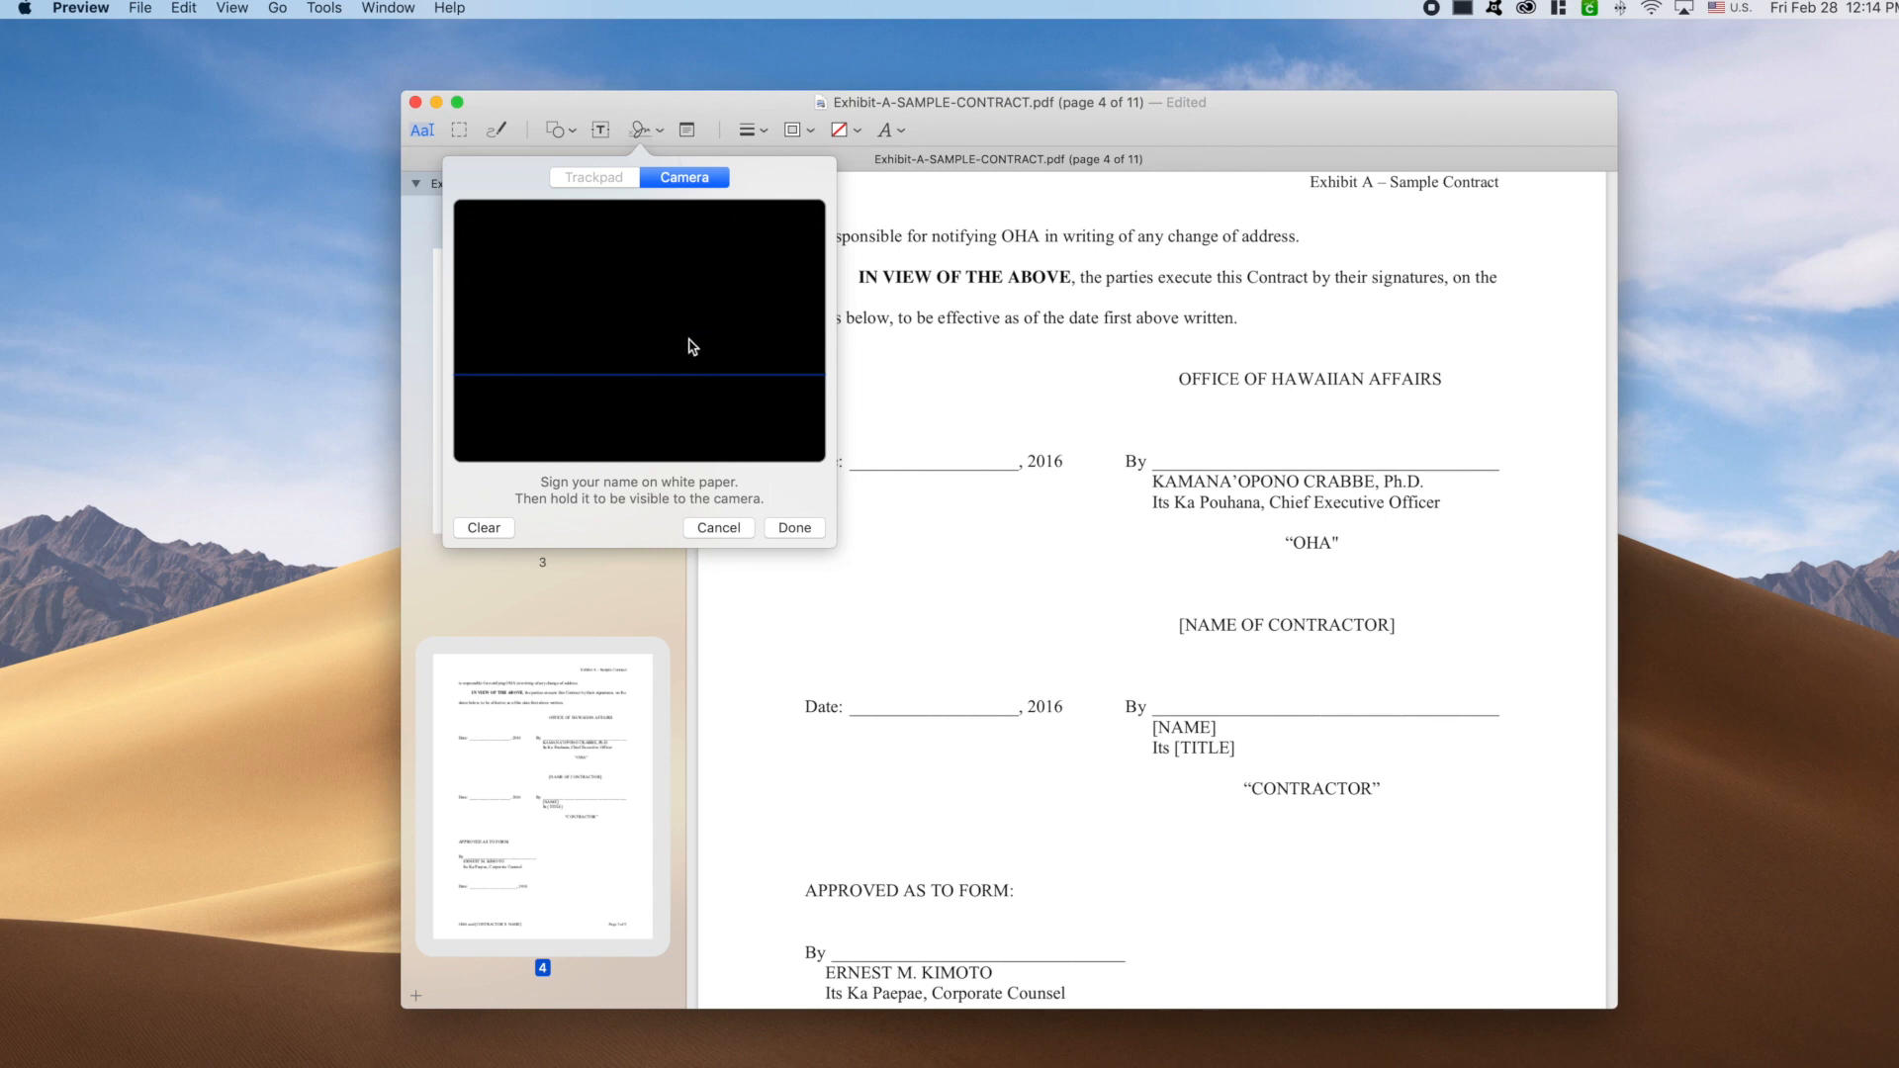
pyautogui.moveTo(583, 368)
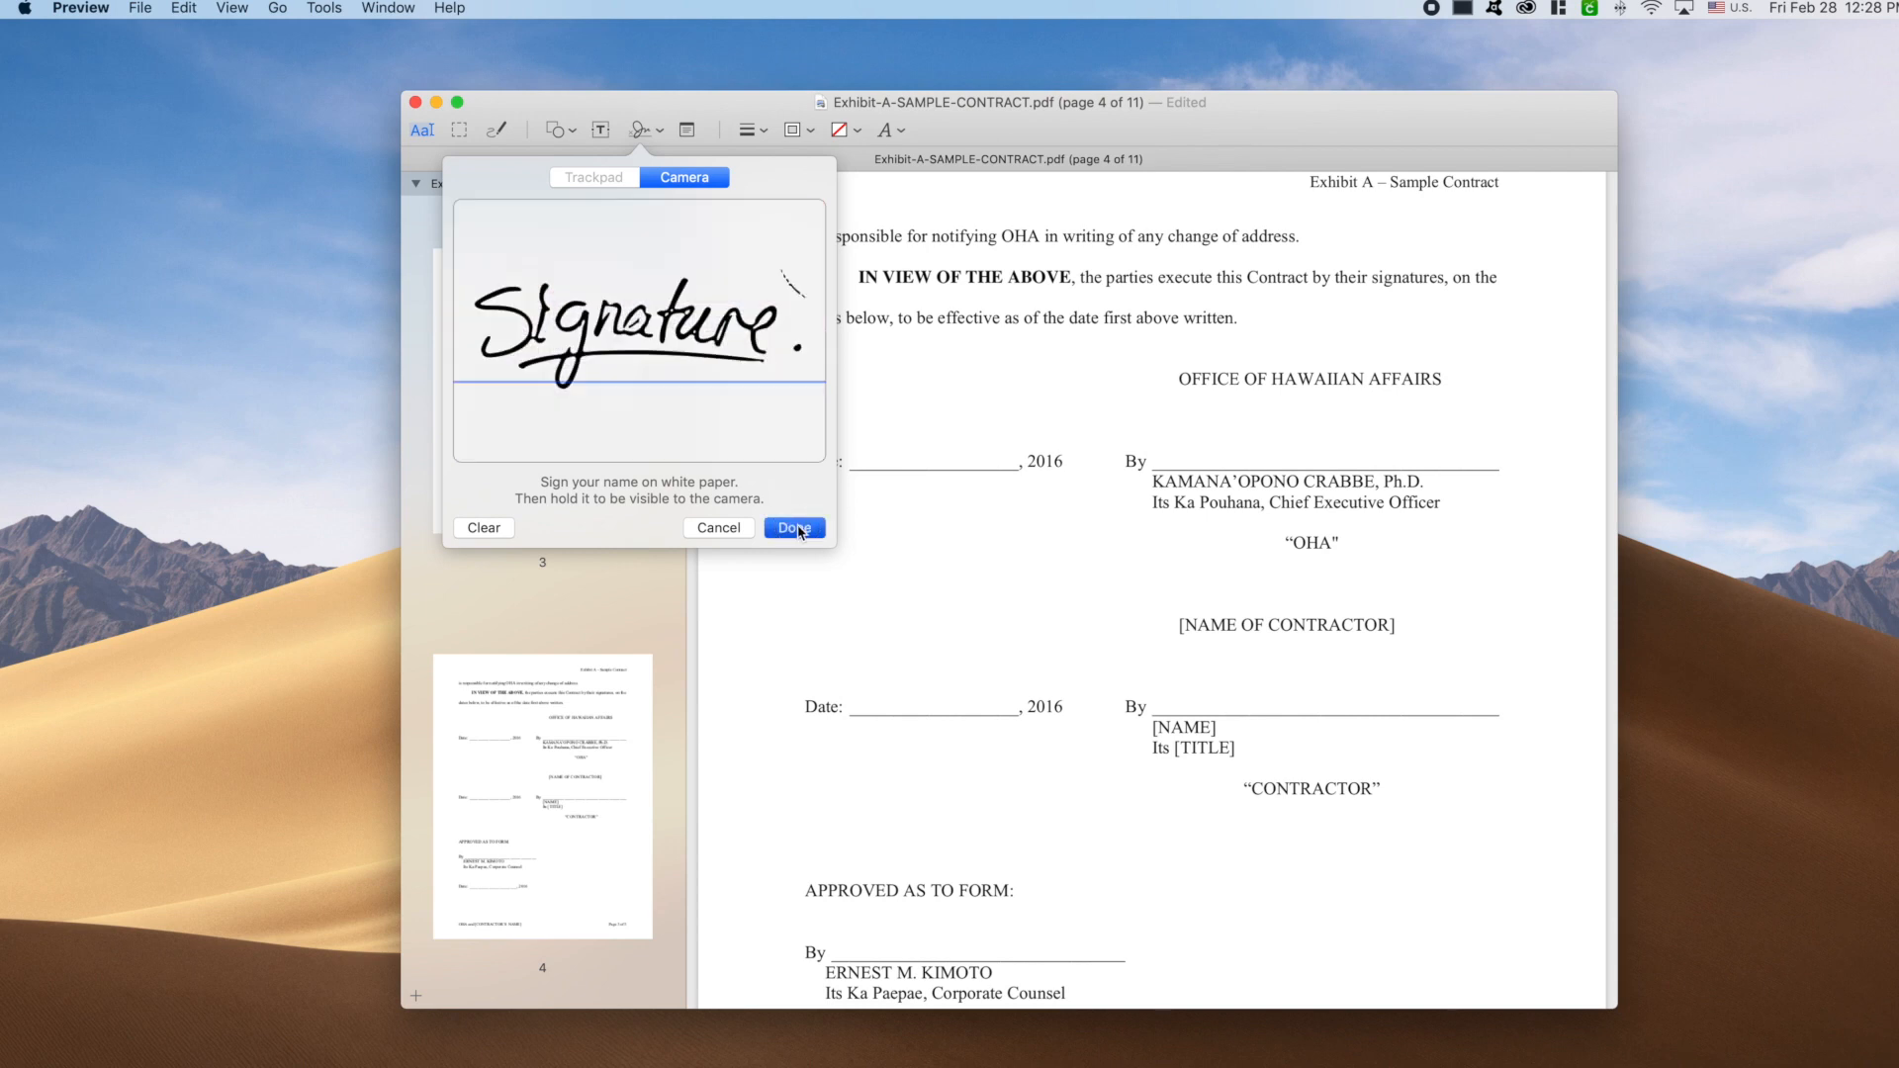
pyautogui.click(794, 527)
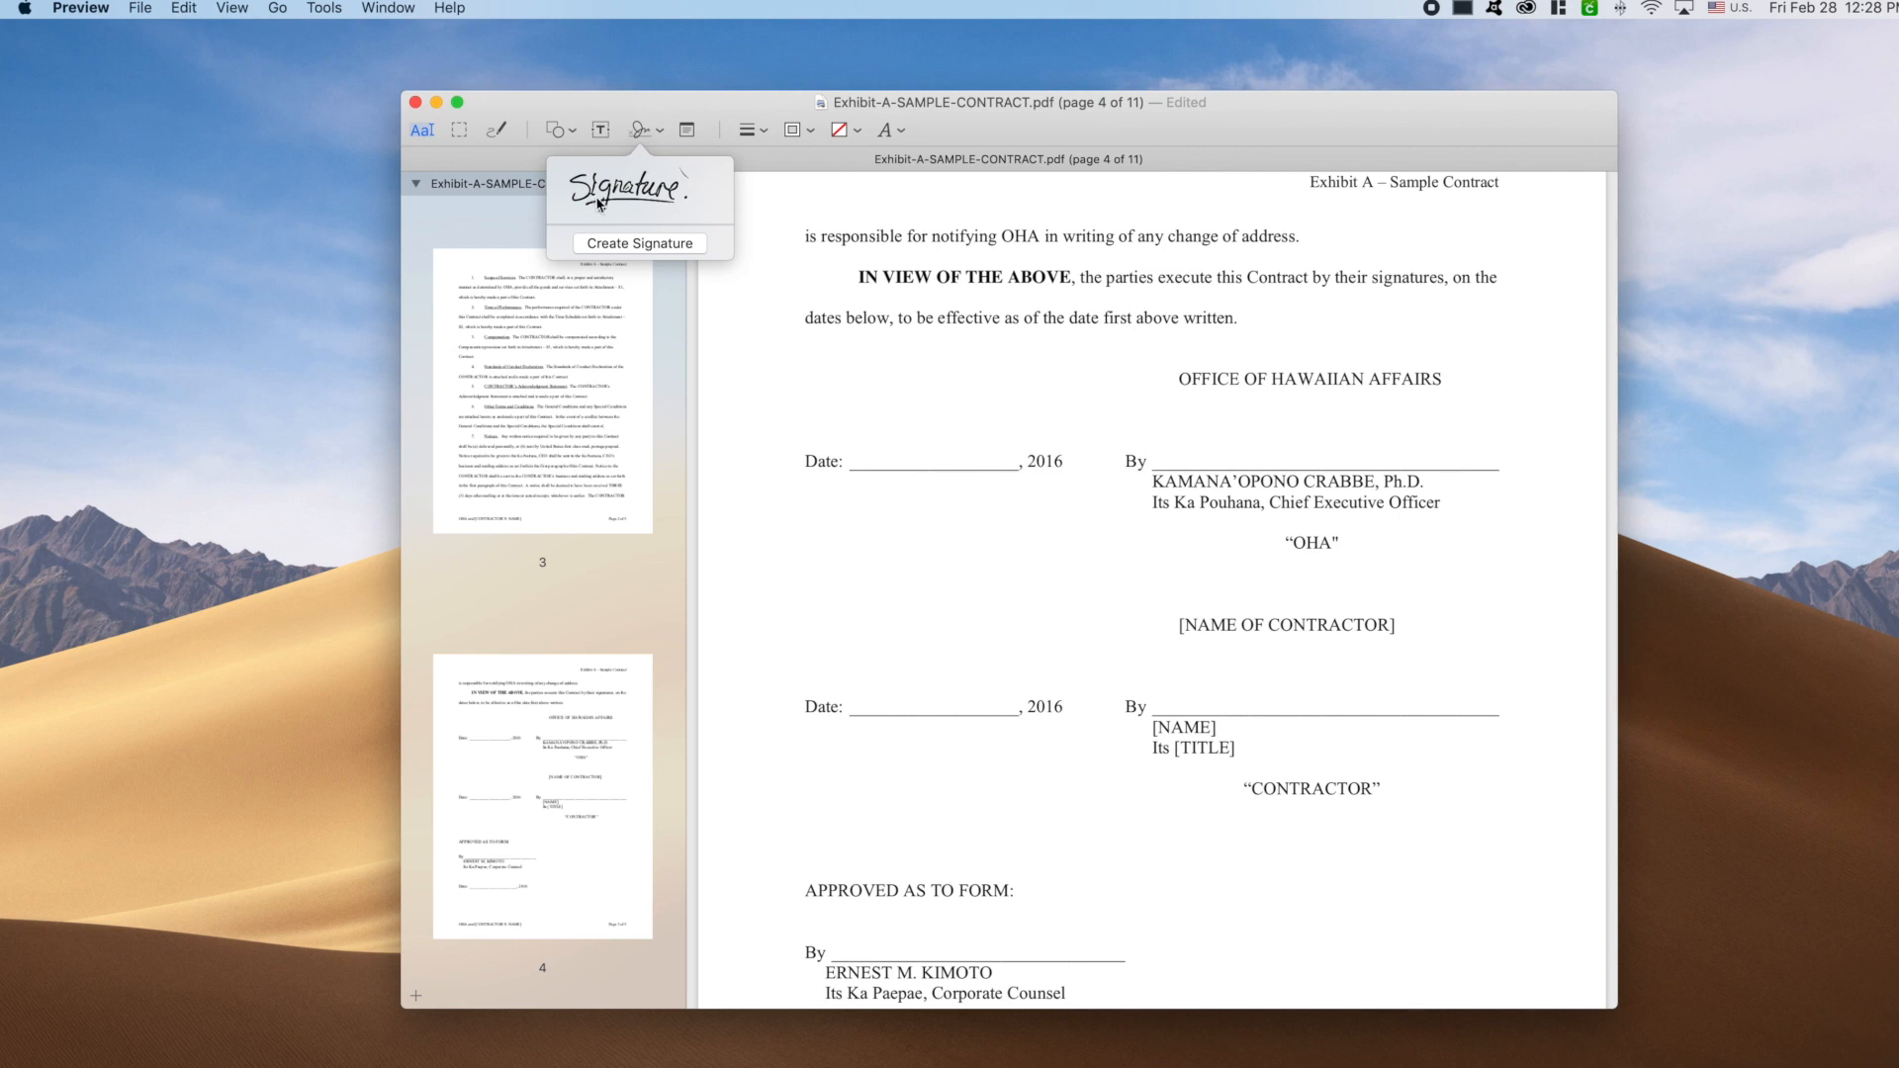
# Step: Place the saved signature on the OFFICE OF HAWAIIAN AFFAIRS By line on page 4
pyautogui.click(640, 190)
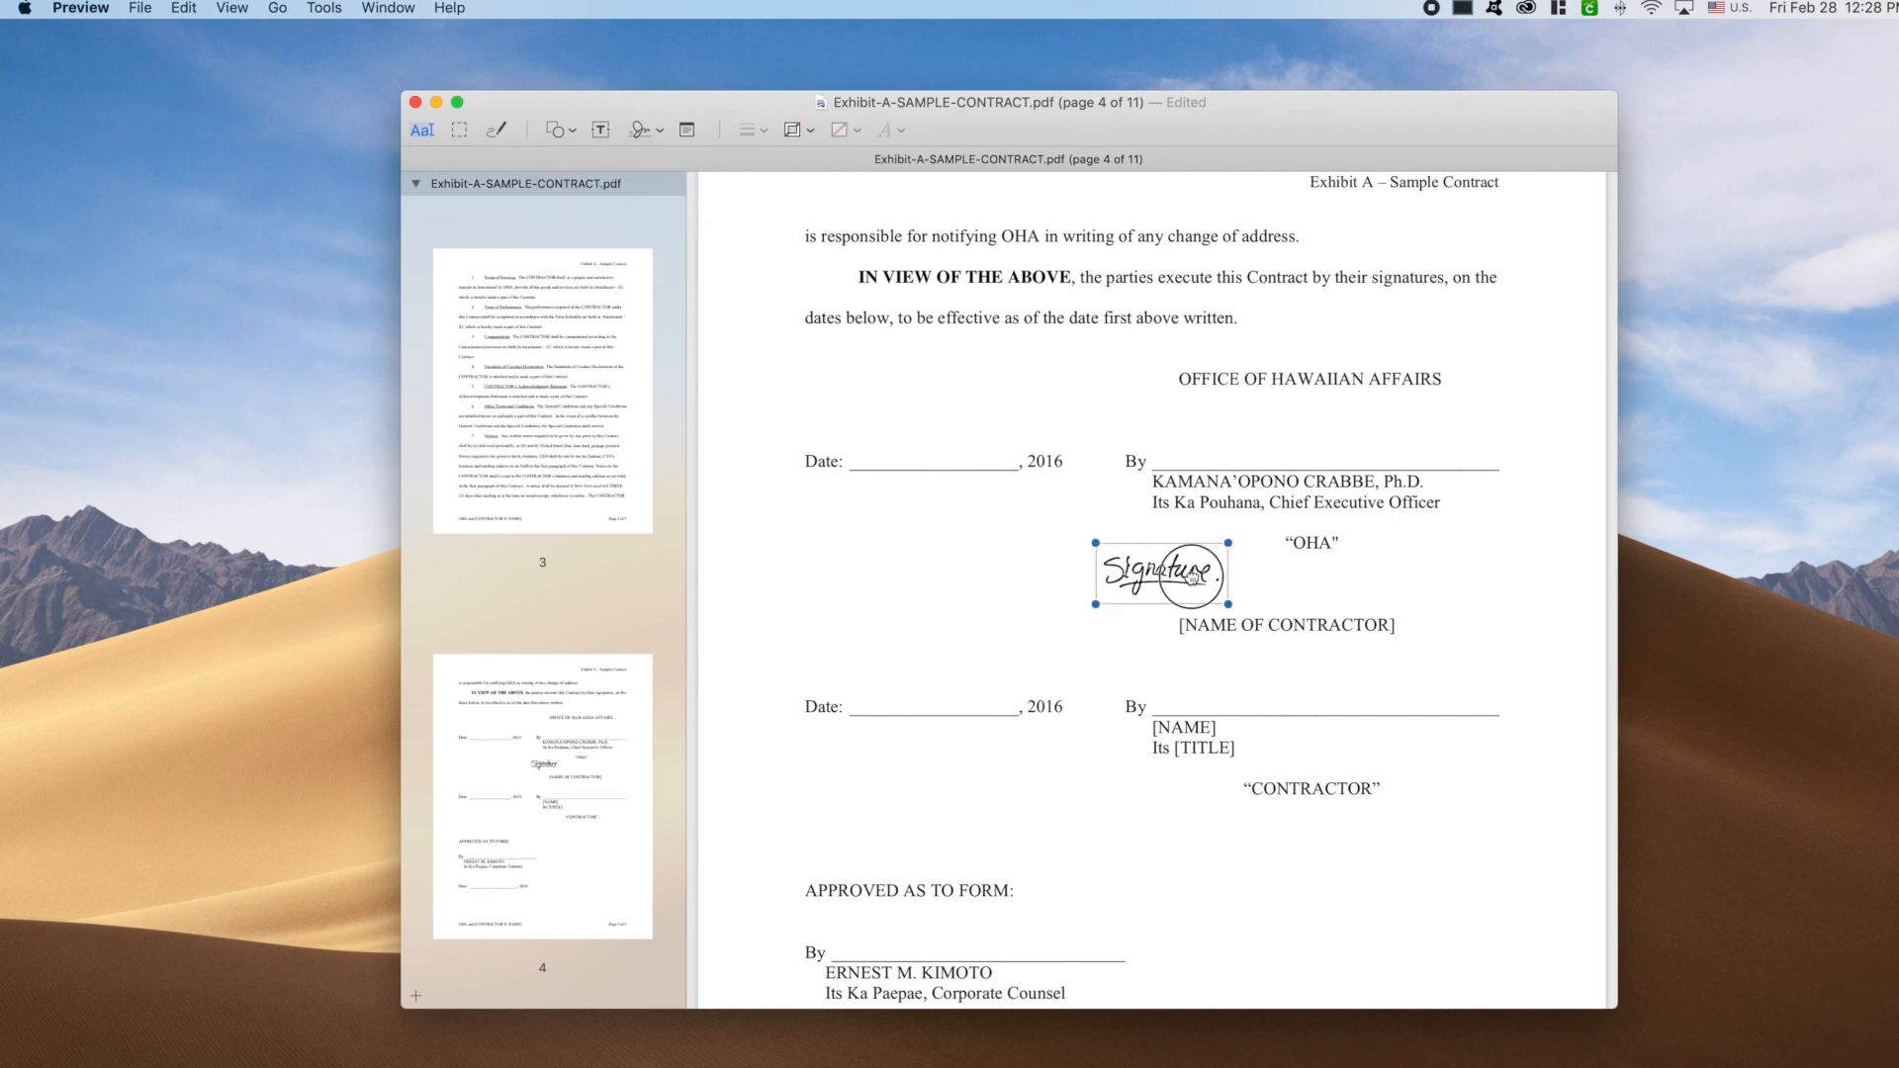
pyautogui.moveTo(1159, 571); pyautogui.dragTo(1231, 439)
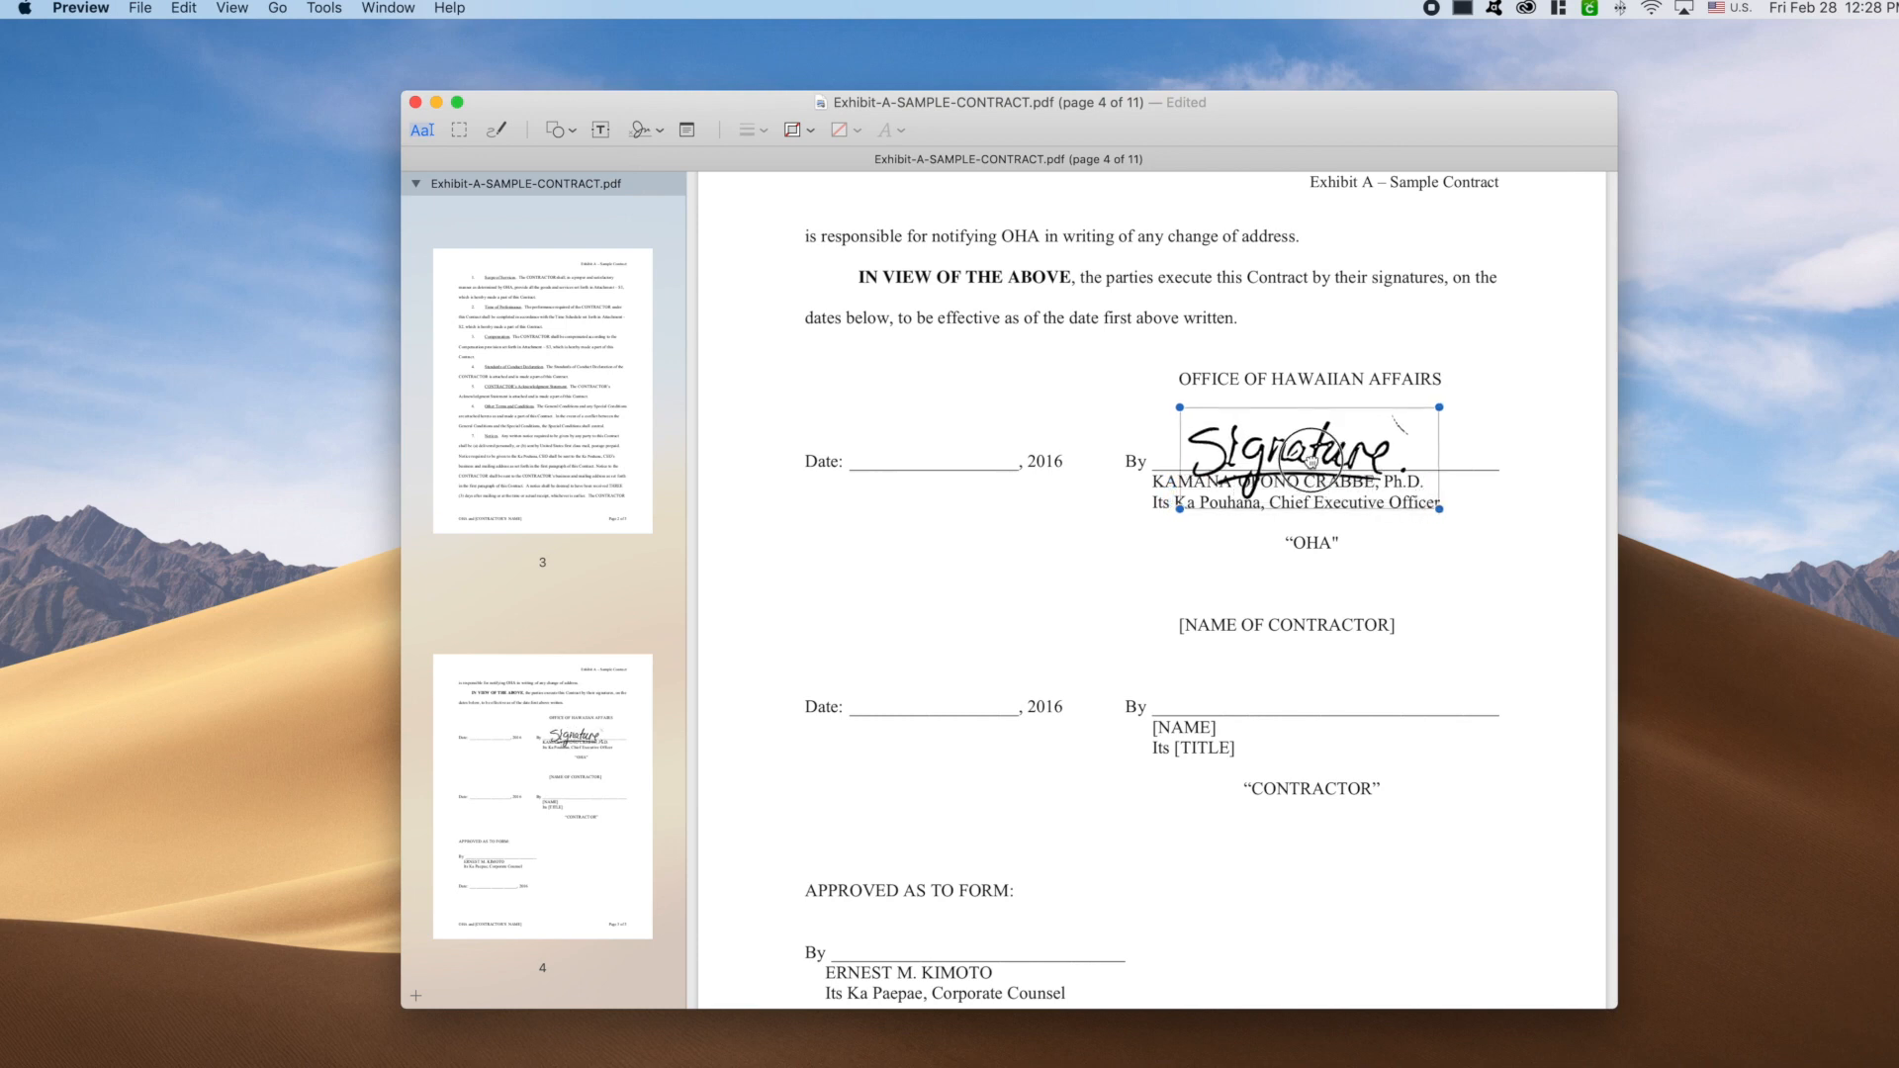
pyautogui.click(1494, 595)
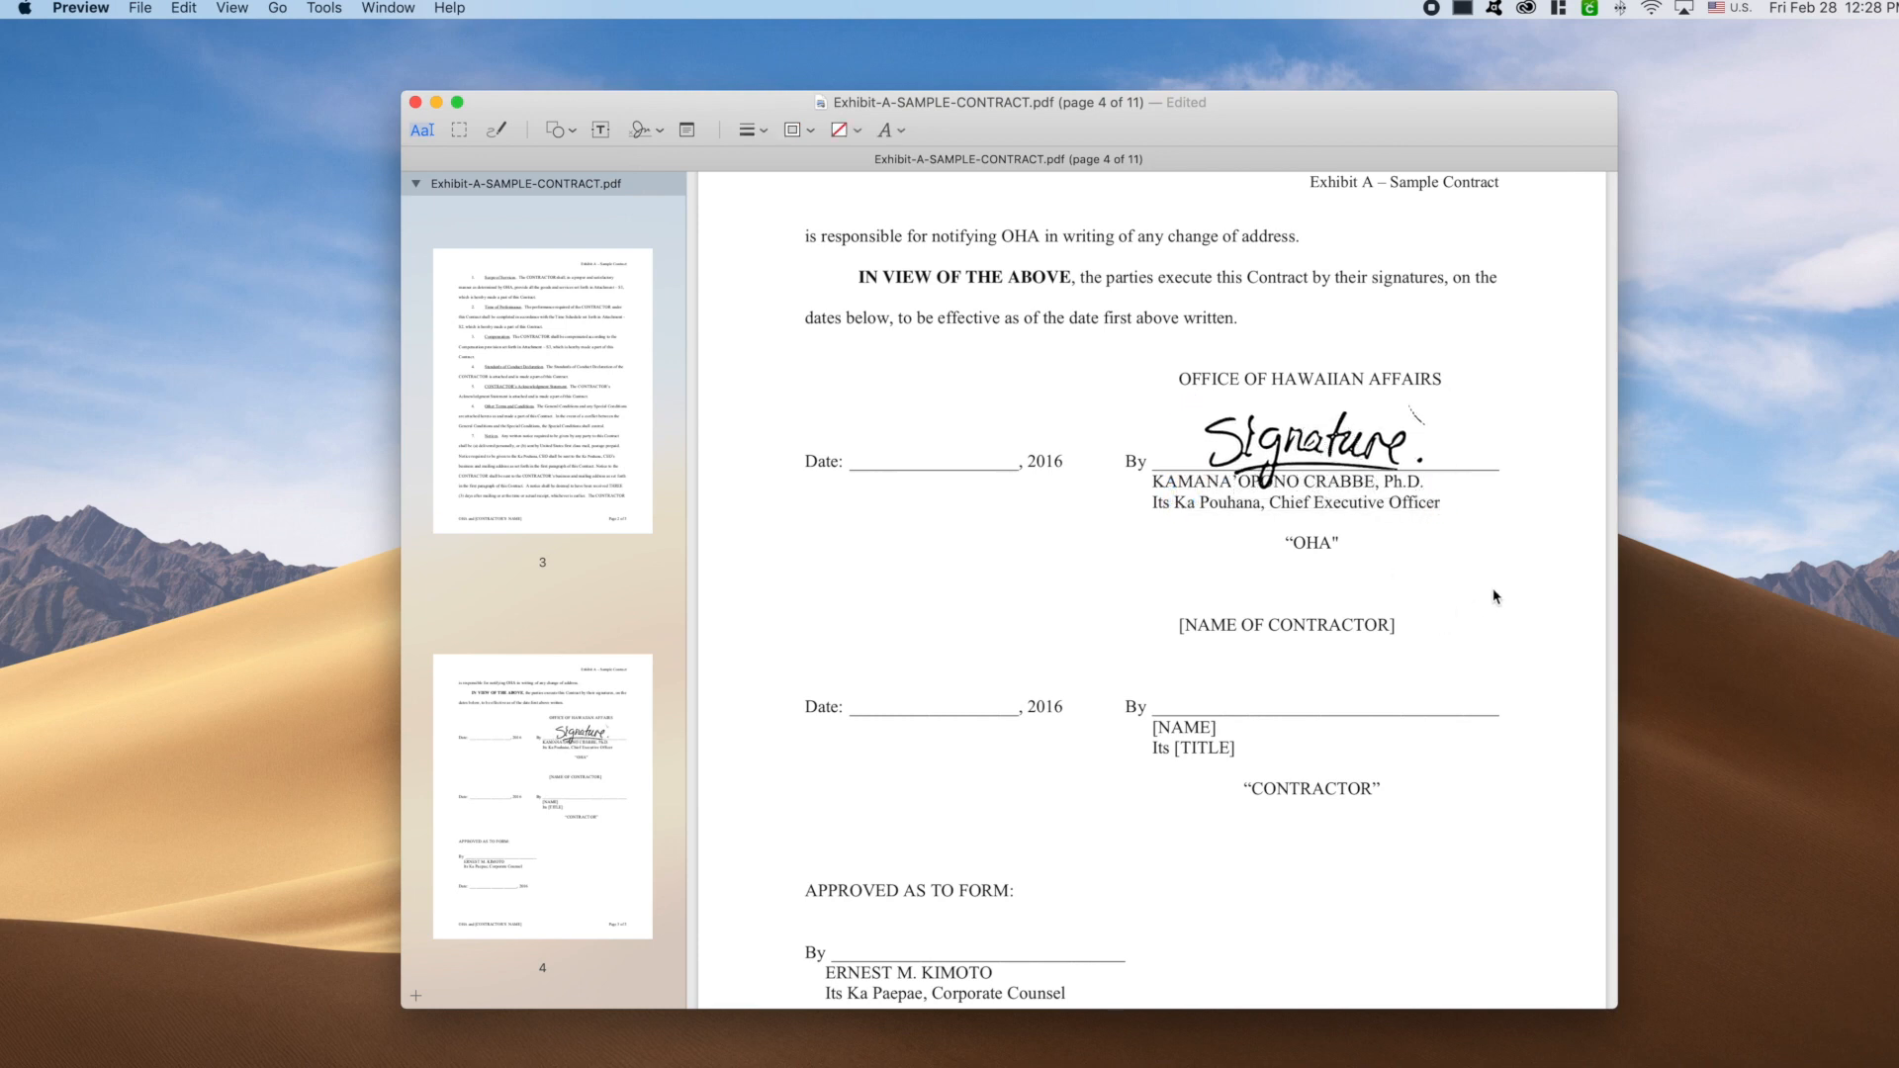
pyautogui.moveTo(1454, 581)
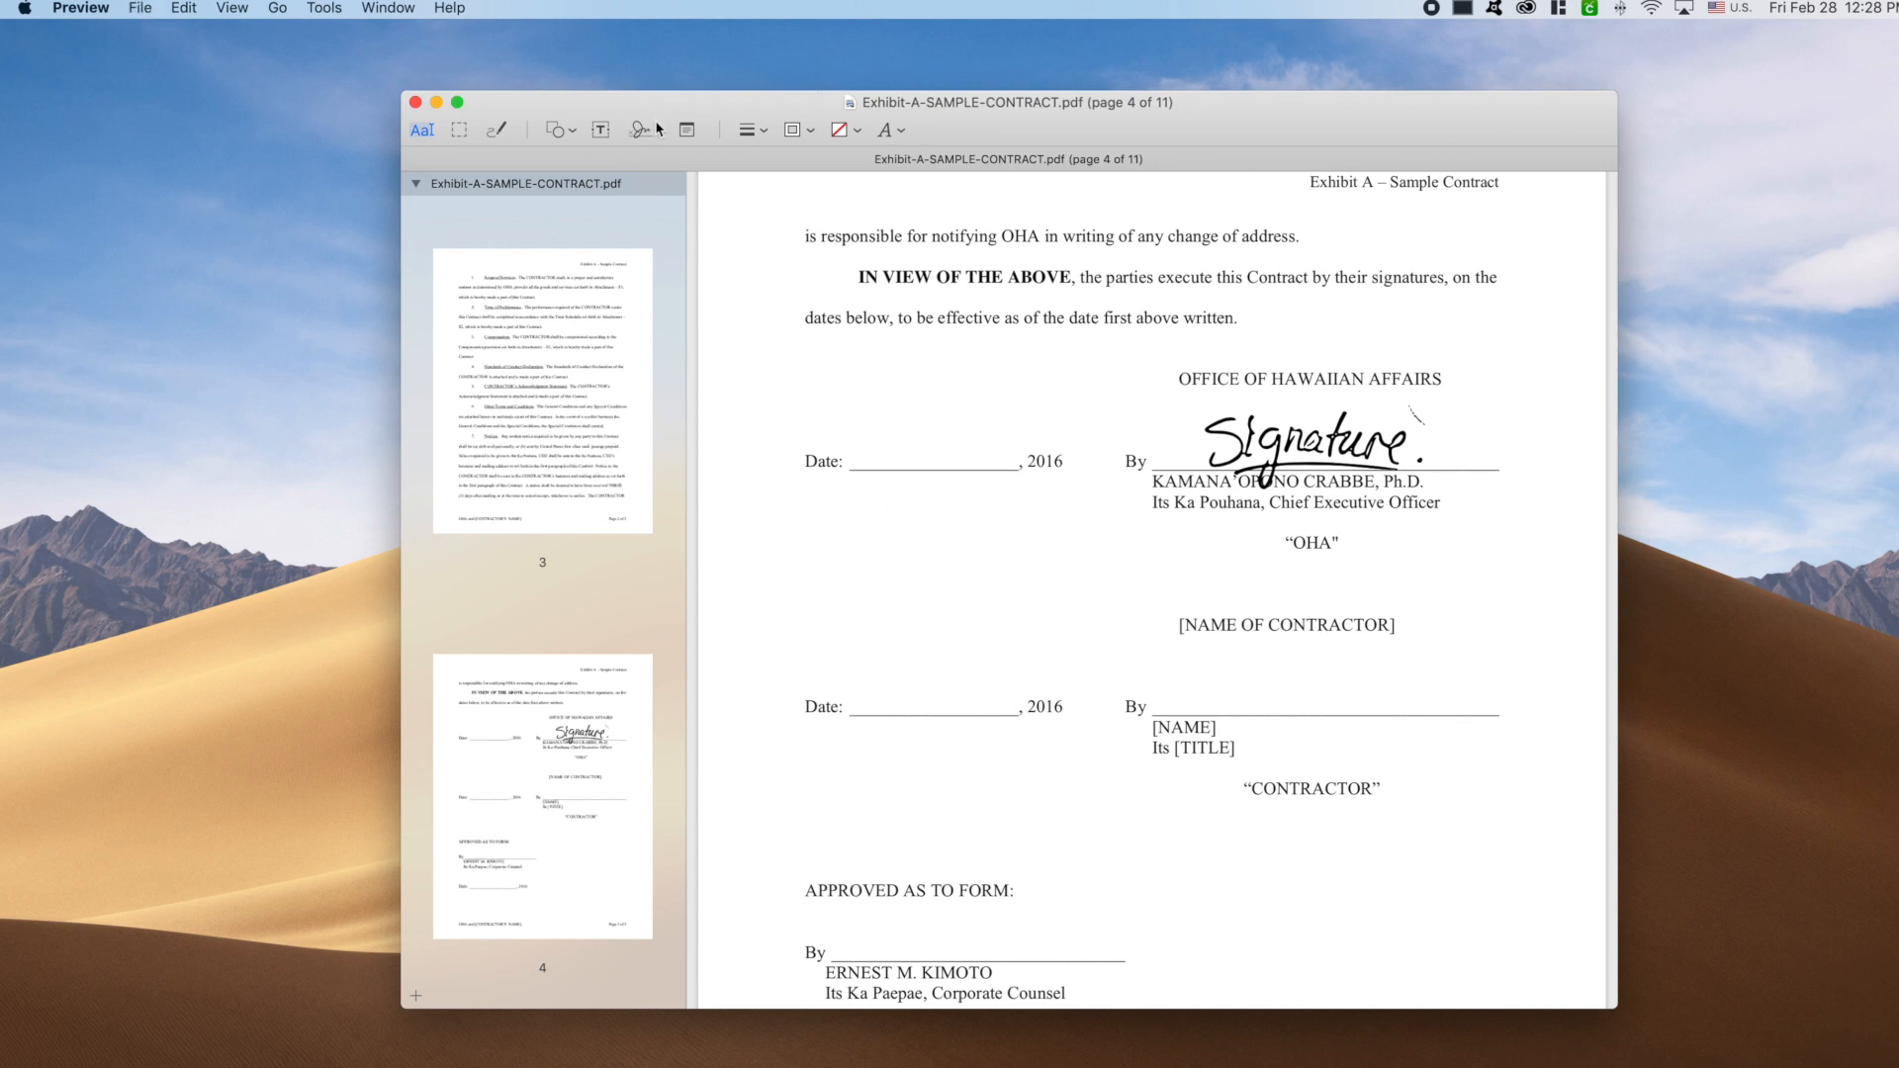
# Step: Insert a second copy of the saved signature for the CONTRACTOR By line
pyautogui.click(640, 130)
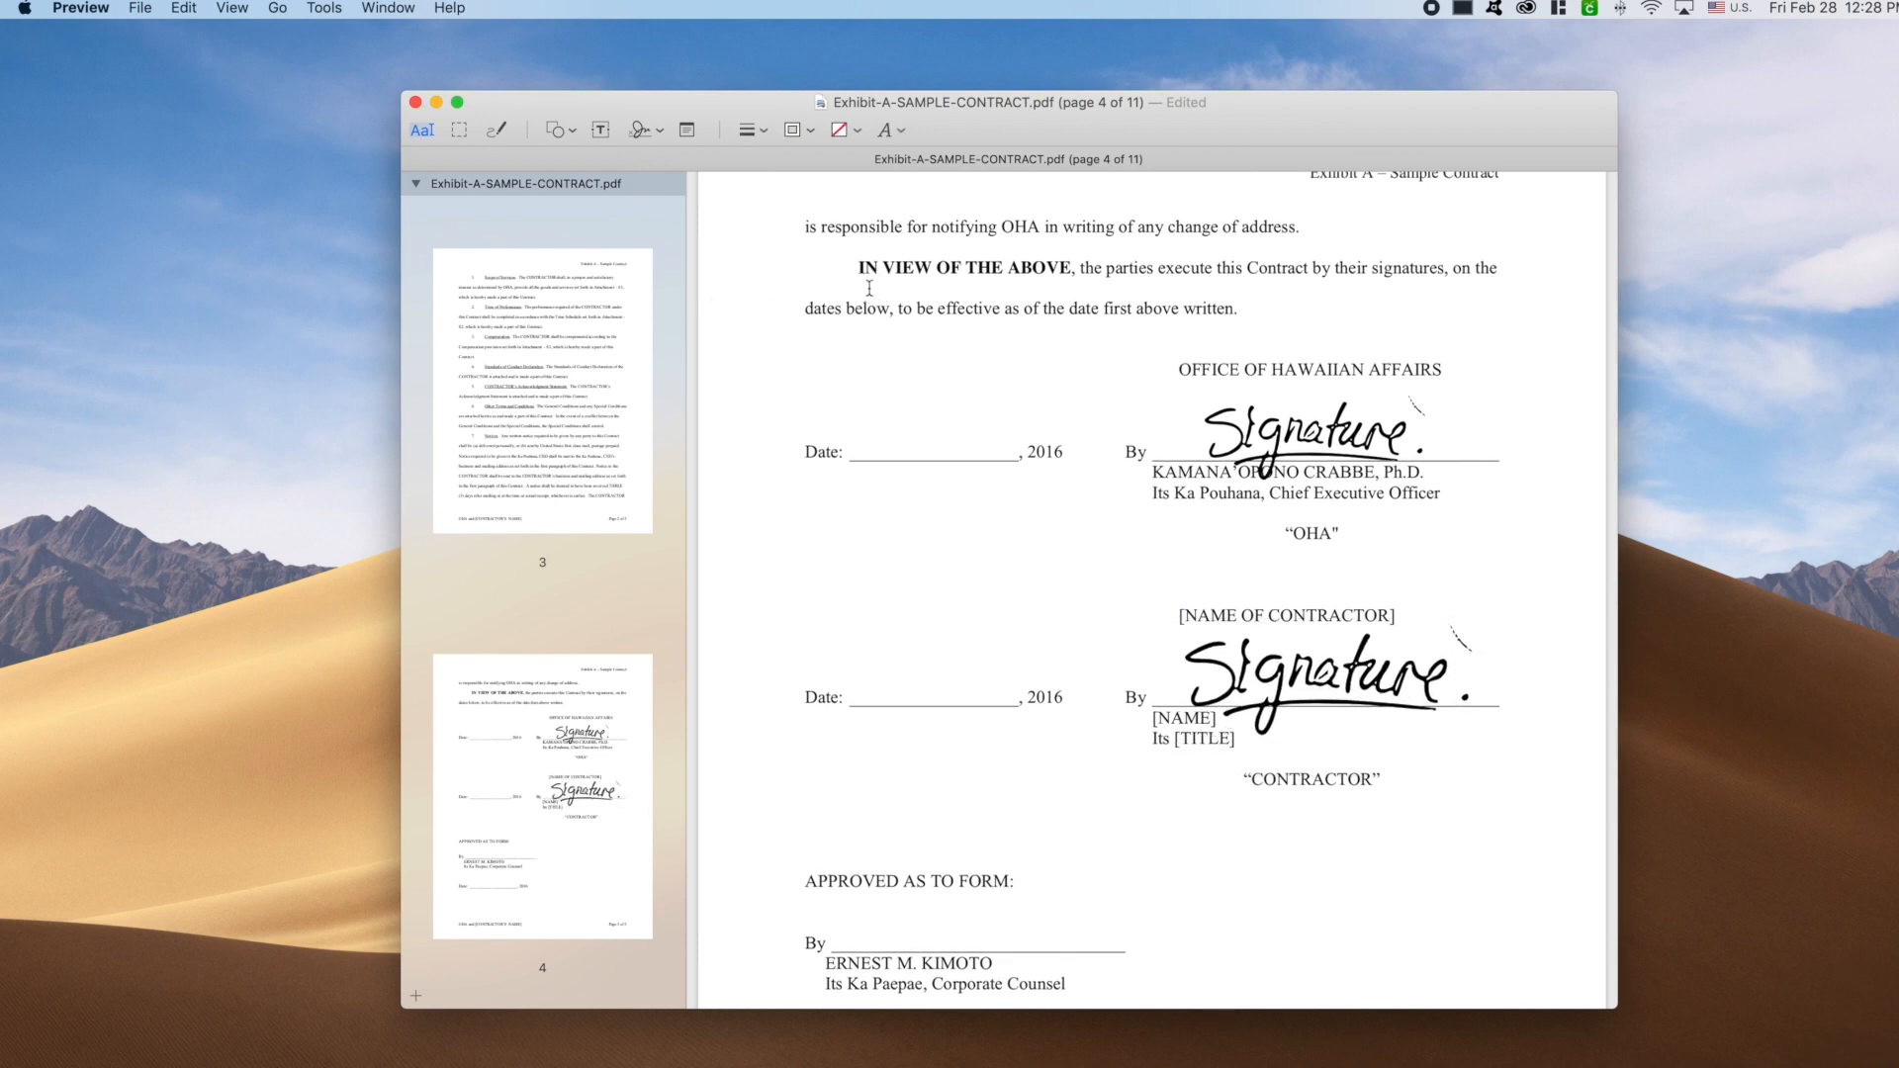
pyautogui.click(640, 130)
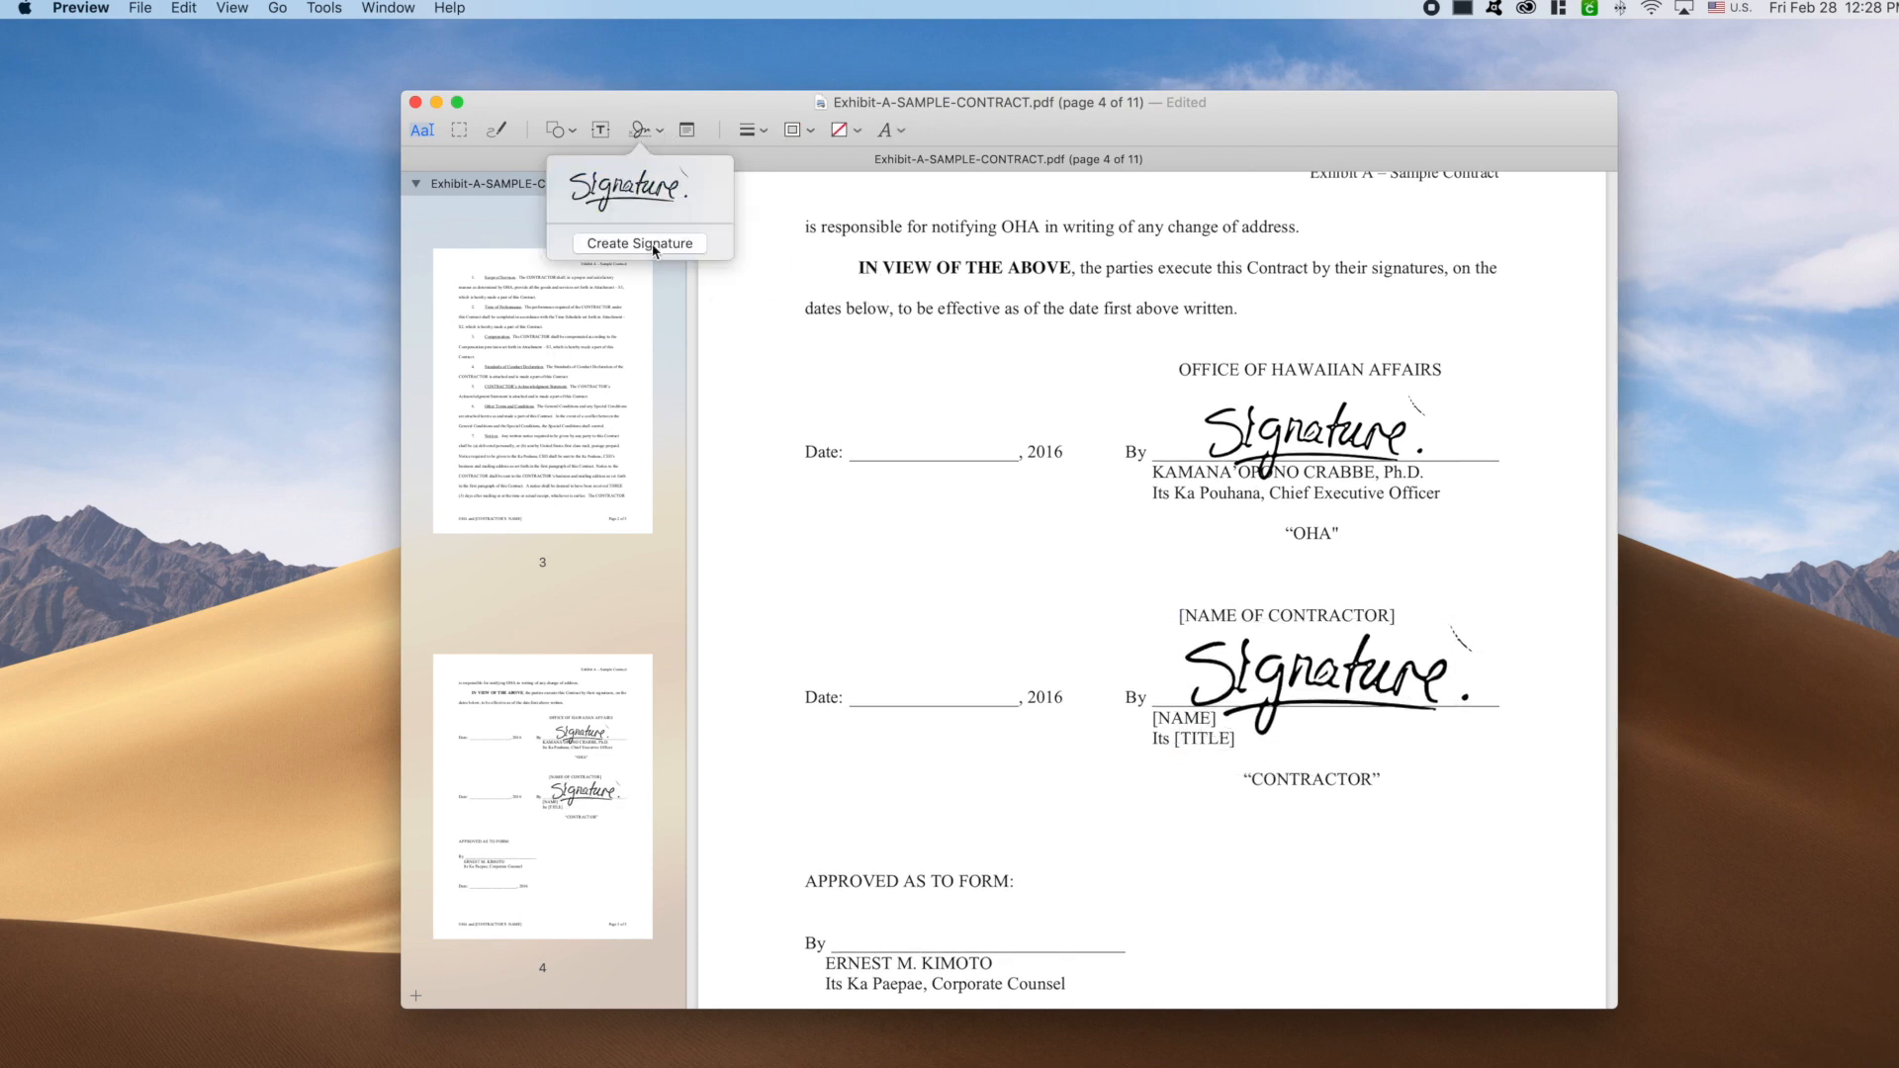